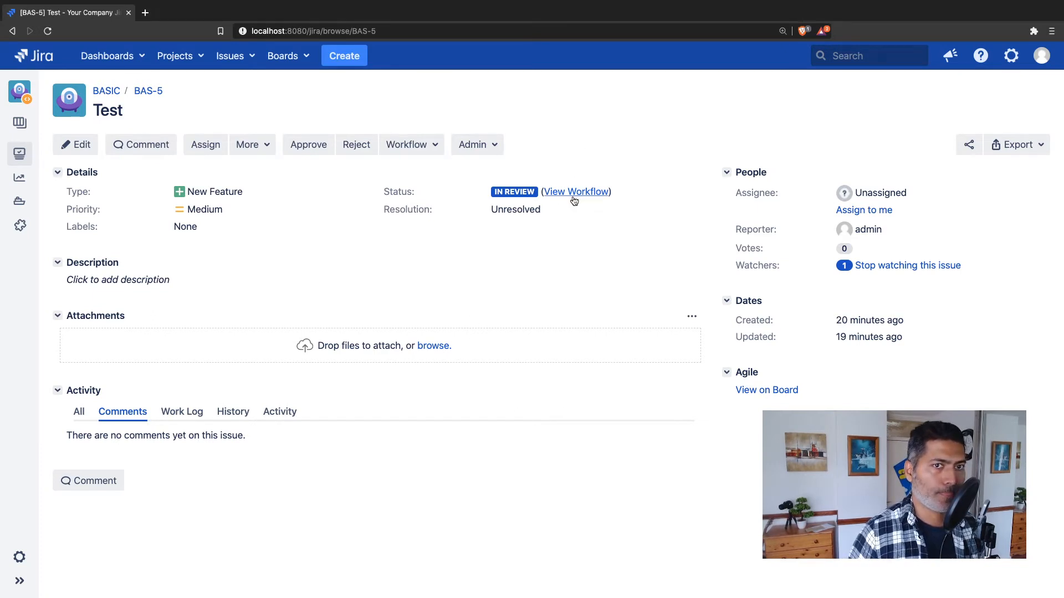
- Show the Approval Workflow diagram for issue BAS-5 with its Open, In Review, Release and Done statuses
{"action": "left_click", "coordinate": [576, 191]}
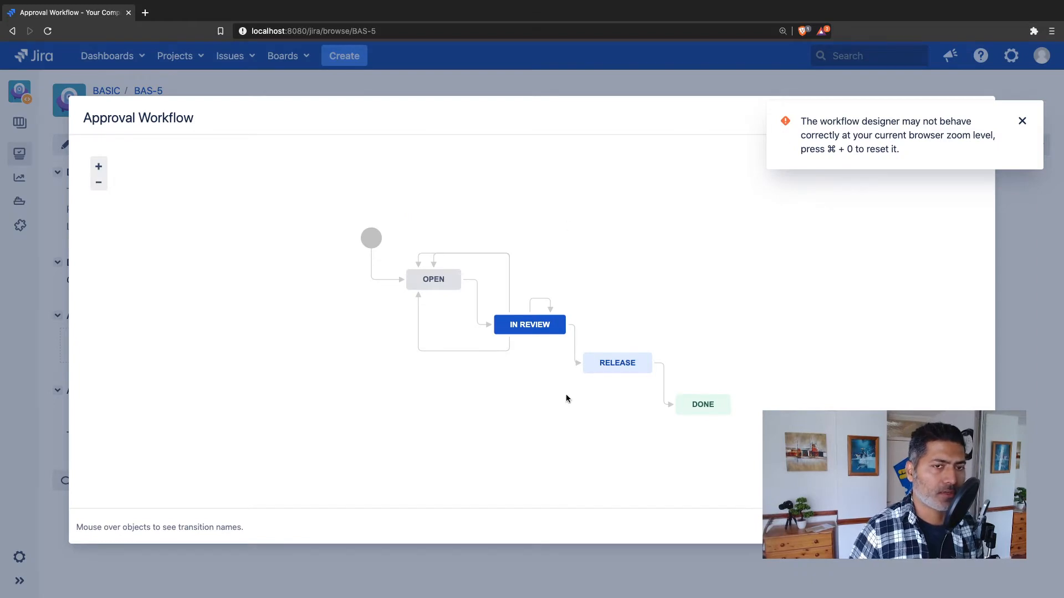
{"action": "mouse_move", "coordinate": [540, 329]}
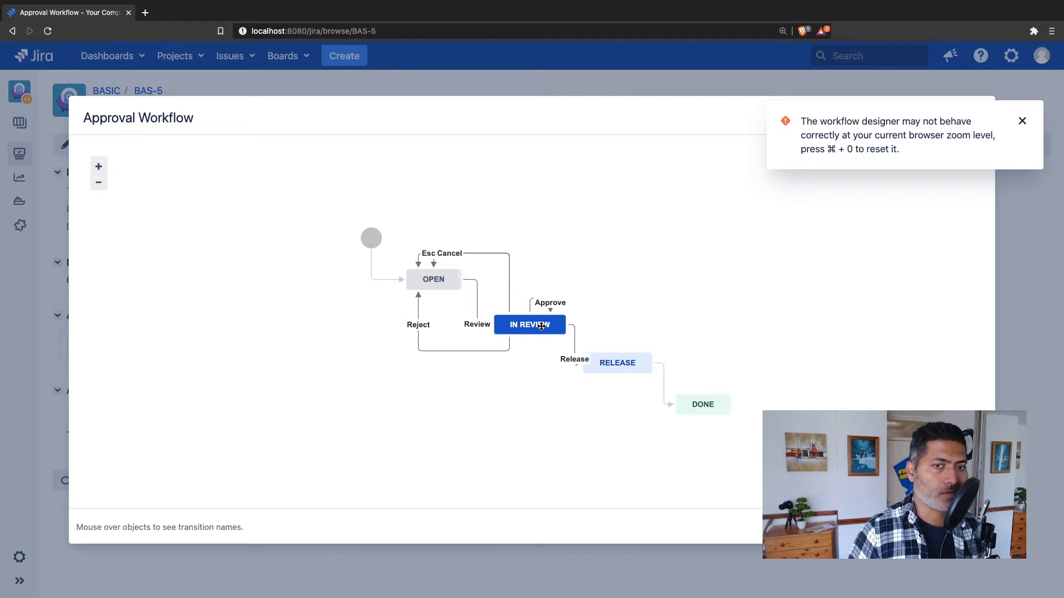
{"action": "mouse_move", "coordinate": [587, 327]}
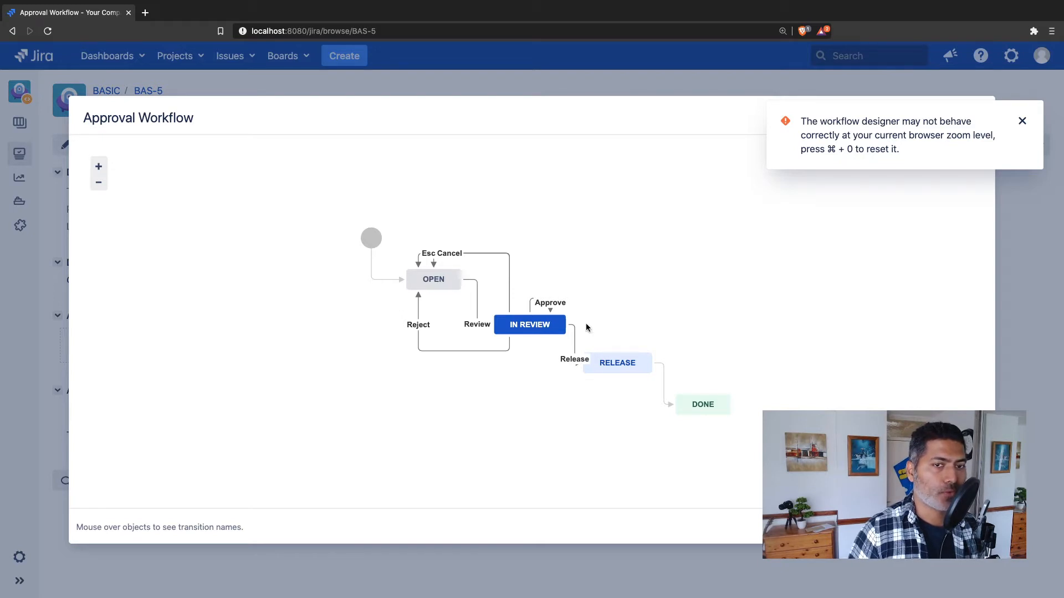
{"action": "mouse_move", "coordinate": [516, 326]}
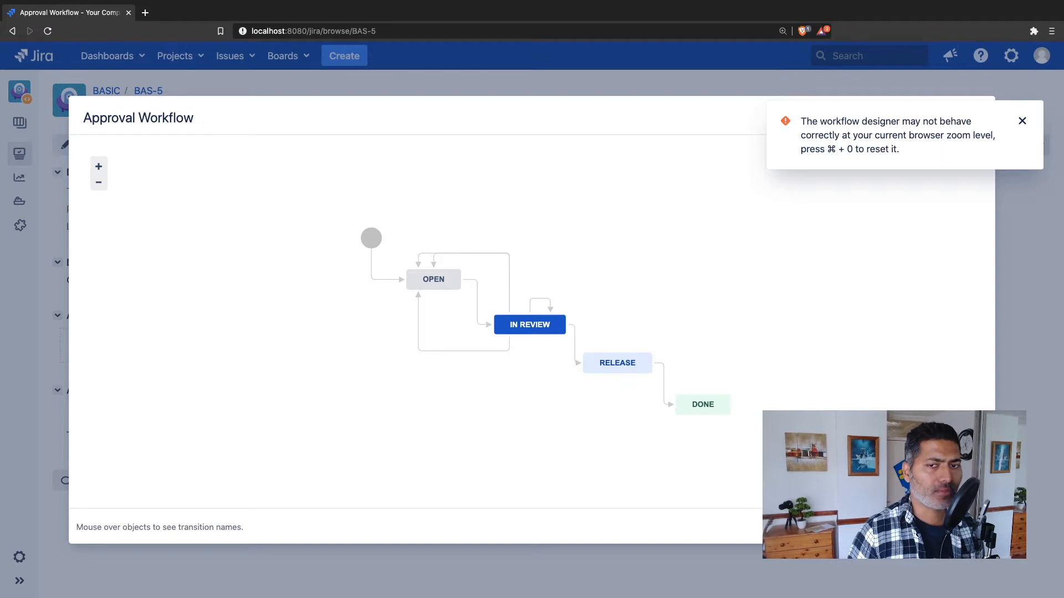
- Close the diagram and review BAS-5's available transitions: Approve, Reject, Cancel and Escalate
{"action": "left_click", "coordinate": [1022, 121]}
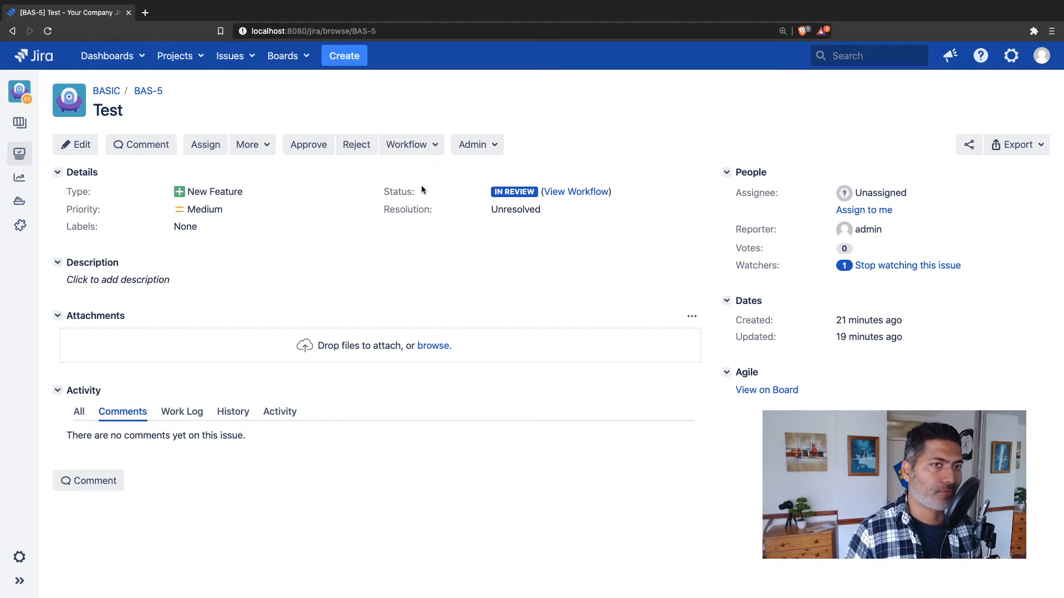
{"action": "mouse_move", "coordinate": [308, 148]}
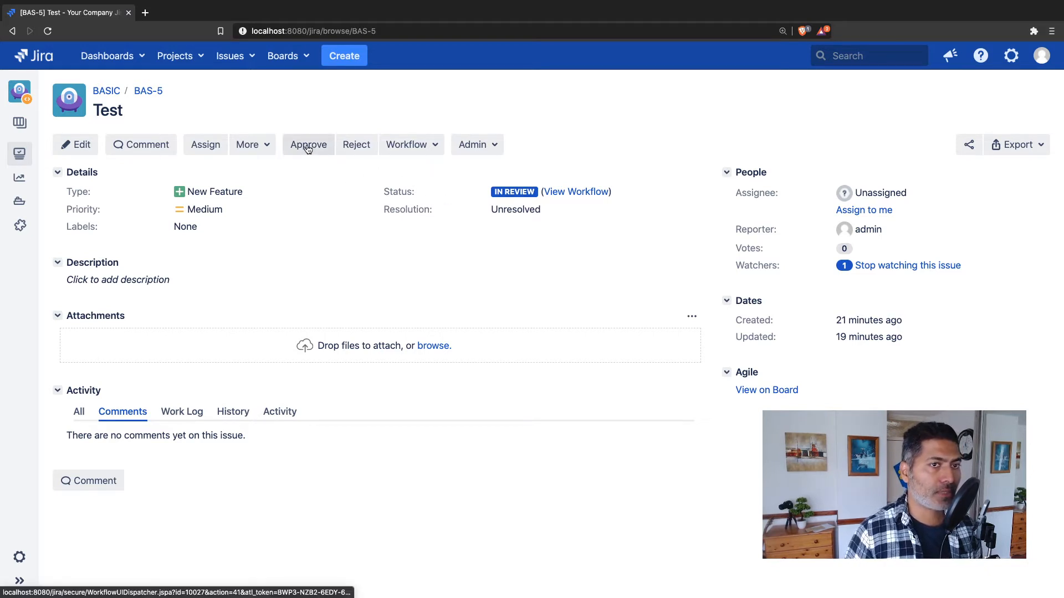
{"action": "mouse_move", "coordinate": [417, 153]}
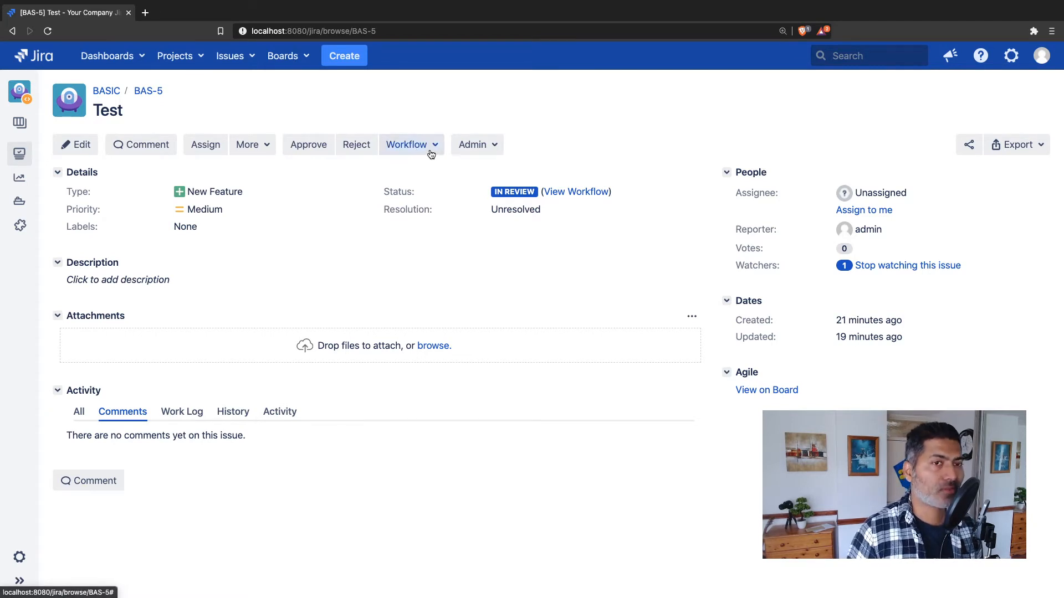
{"action": "left_click", "coordinate": [410, 144]}
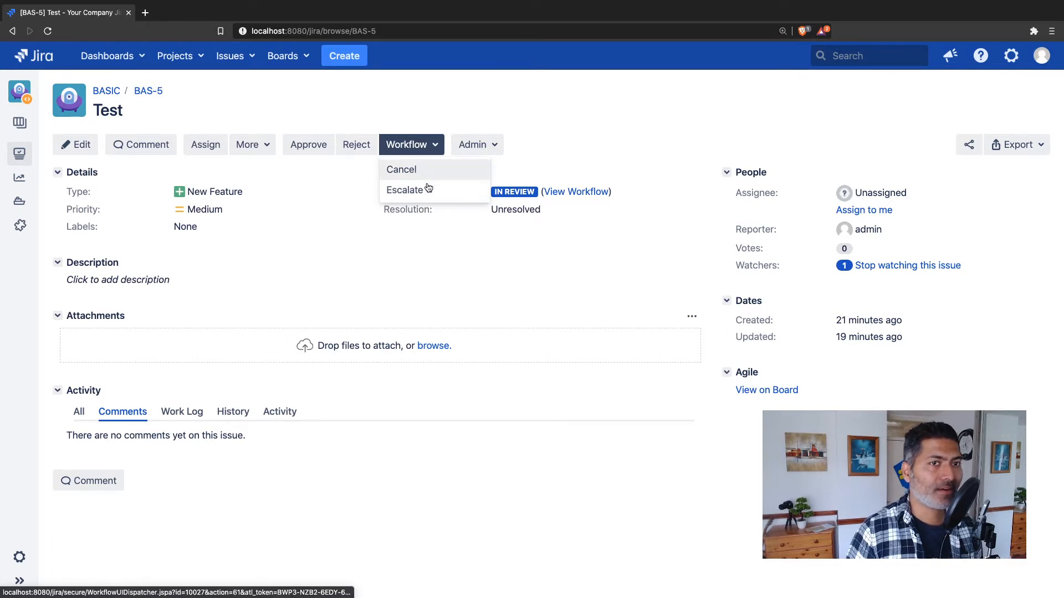
{"action": "mouse_move", "coordinate": [423, 182]}
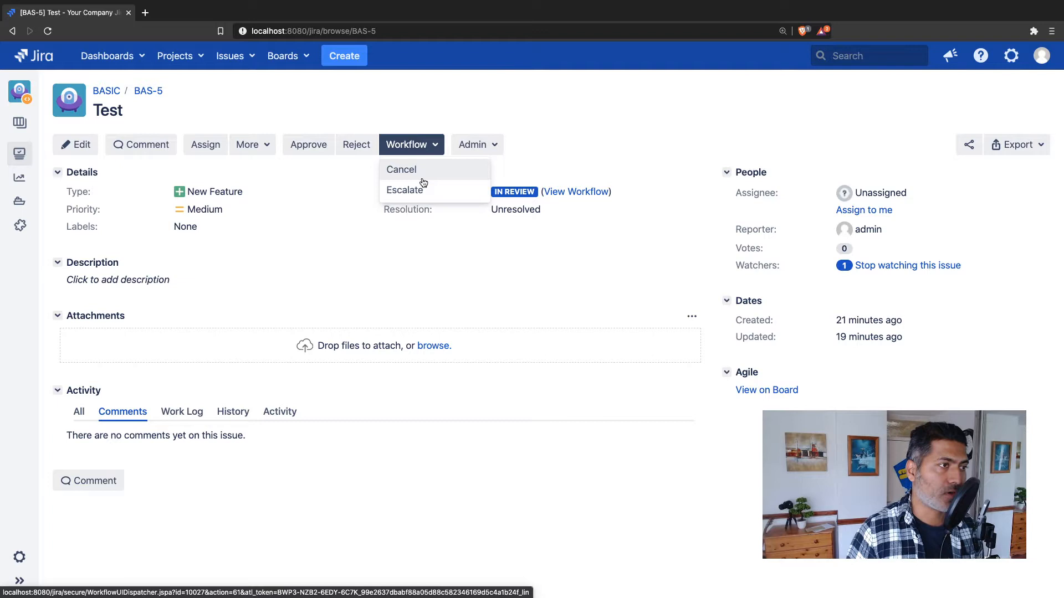
{"action": "mouse_move", "coordinate": [423, 191]}
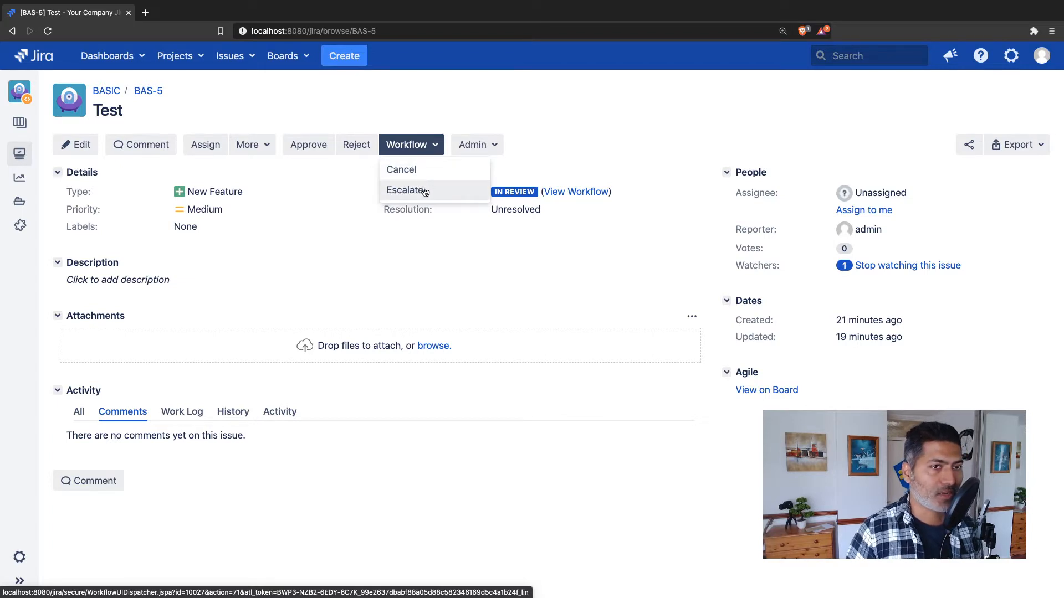
{"action": "mouse_move", "coordinate": [428, 178]}
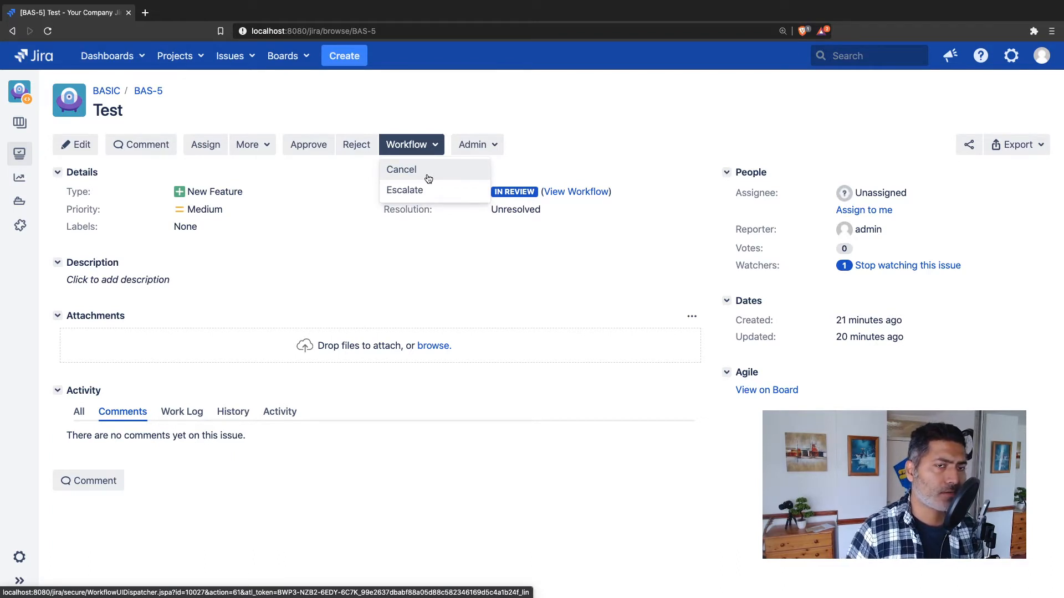
{"action": "mouse_move", "coordinate": [422, 185]}
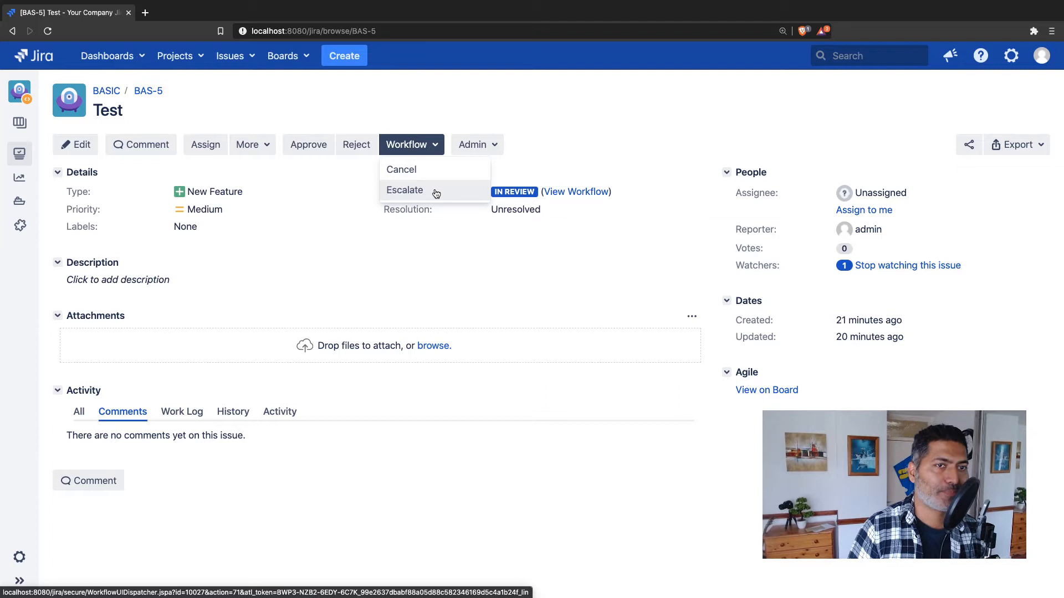
{"action": "mouse_move", "coordinate": [430, 190]}
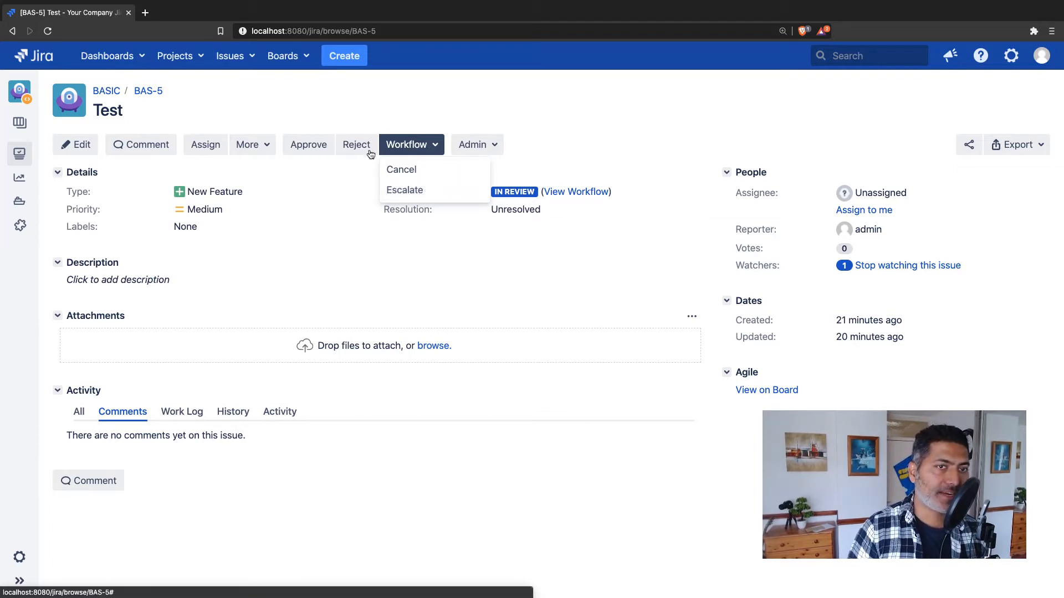
{"action": "mouse_move", "coordinate": [394, 172]}
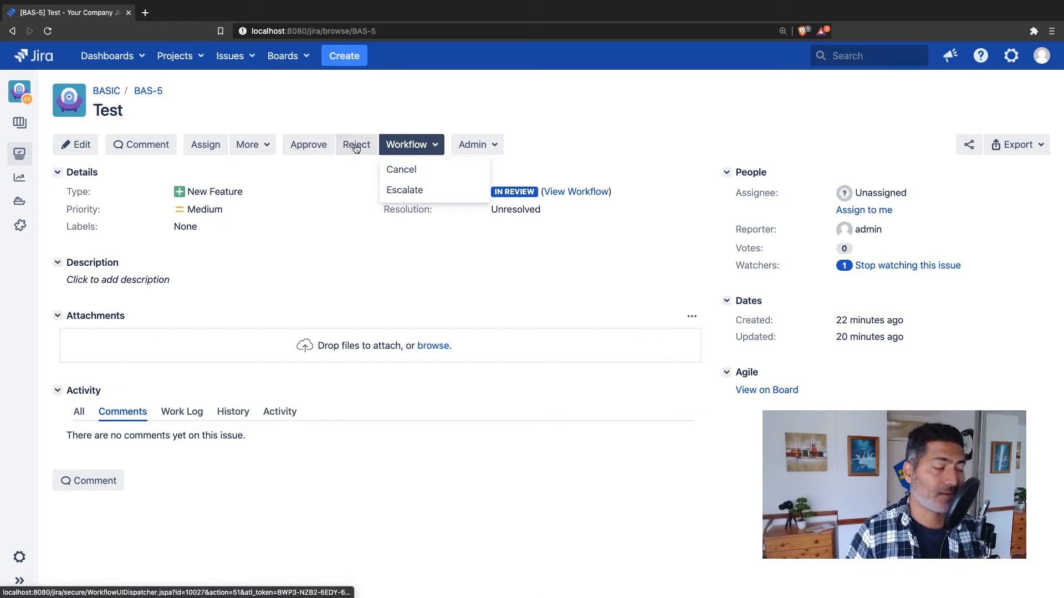
{"action": "mouse_move", "coordinate": [418, 193]}
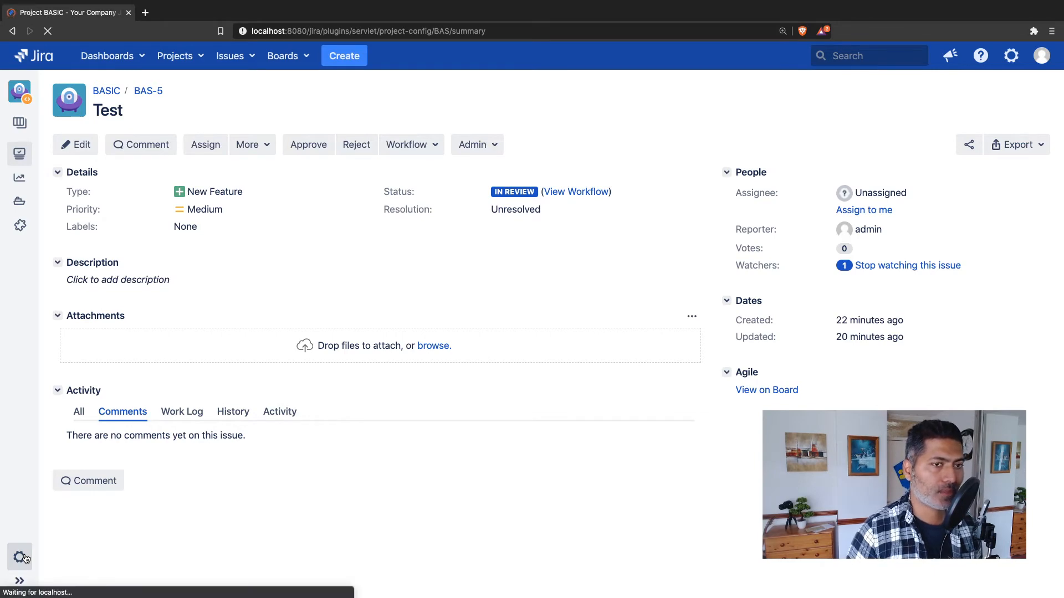
- Start editing the Approval Workflow as a draft from the BASIC project's settings, dismissing the zoom warning
{"action": "left_click", "coordinate": [19, 557]}
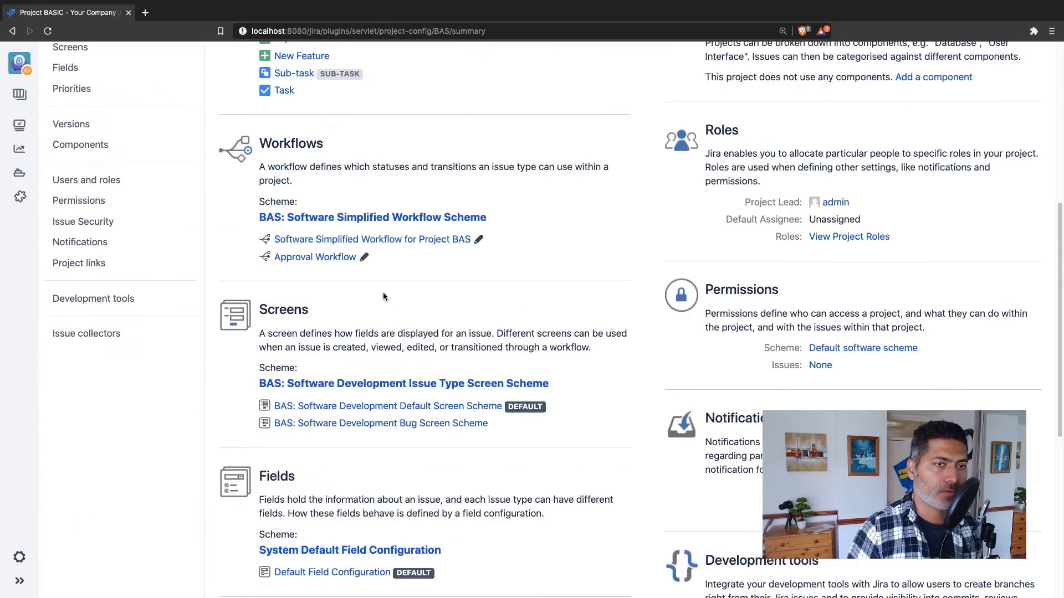
{"action": "left_click", "coordinate": [364, 257]}
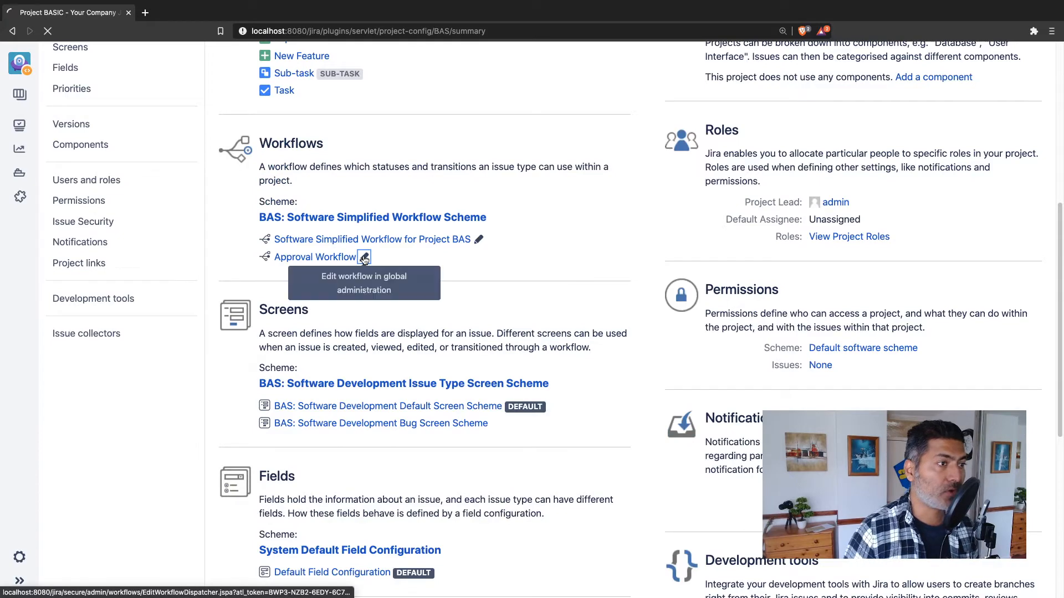
{"action": "left_click", "coordinate": [364, 257]}
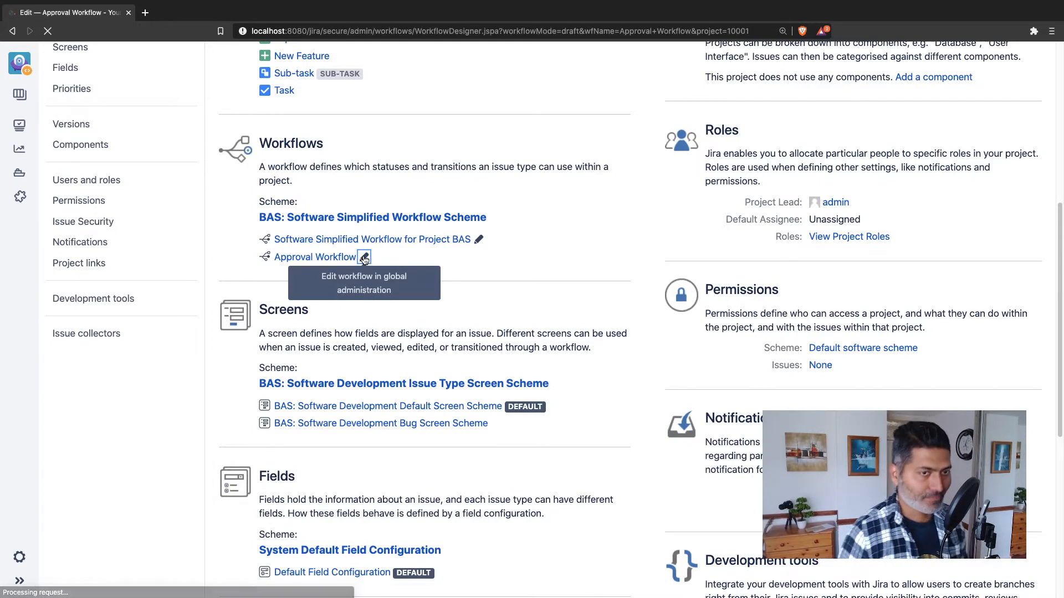
{"action": "left_click", "coordinate": [363, 257]}
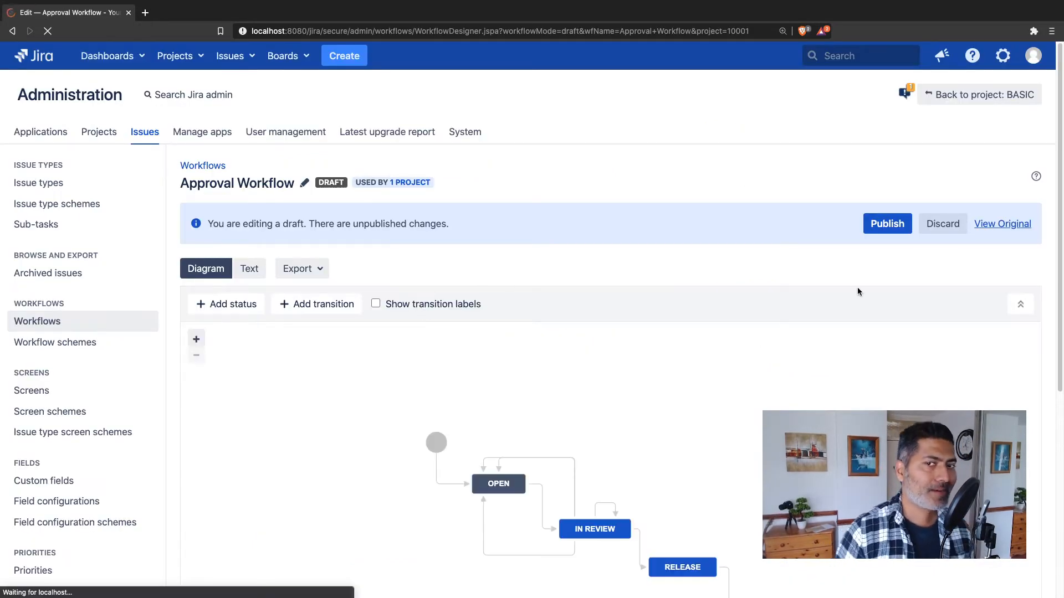
{"action": "scroll", "scroll_direction": "down", "scroll_amount": 3}
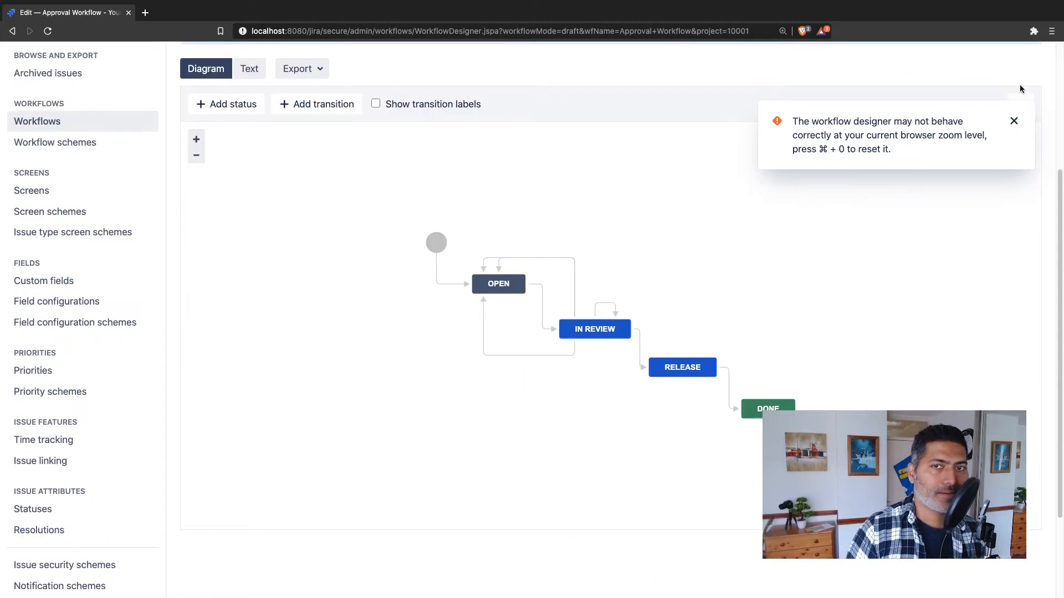
{"action": "left_click", "coordinate": [1013, 121]}
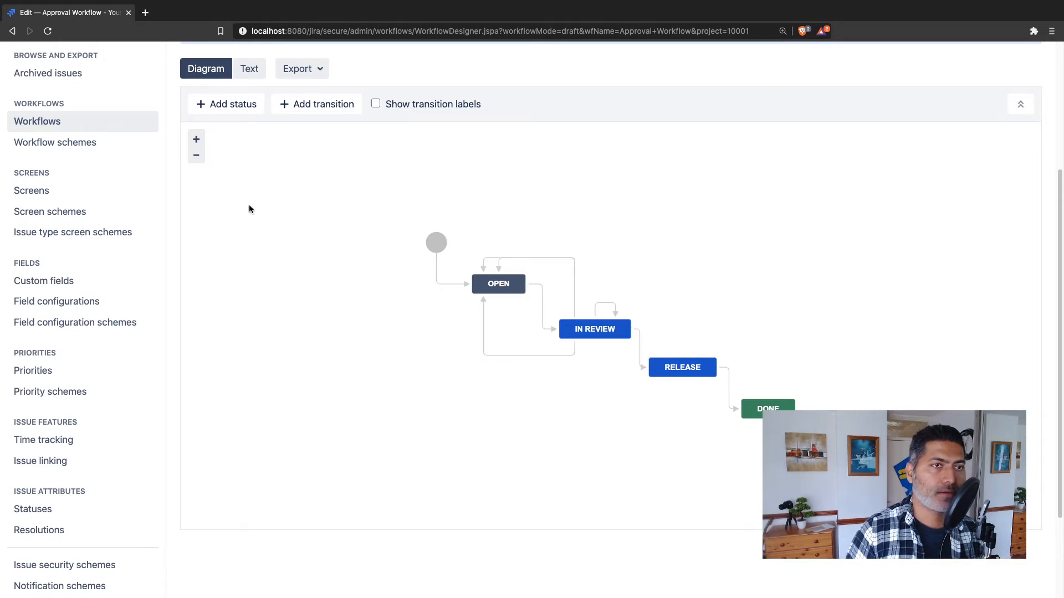
- Keep issue BAS-5 open in another tab and select the Escalate transition in the draft
{"action": "left_click", "coordinate": [228, 56]}
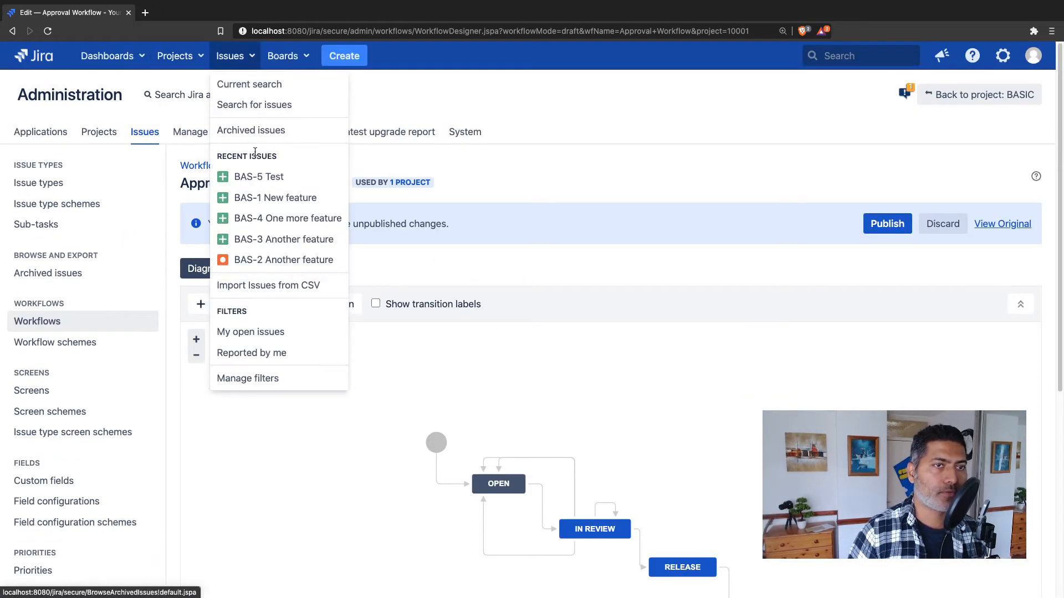
{"action": "left_click", "coordinate": [258, 176]}
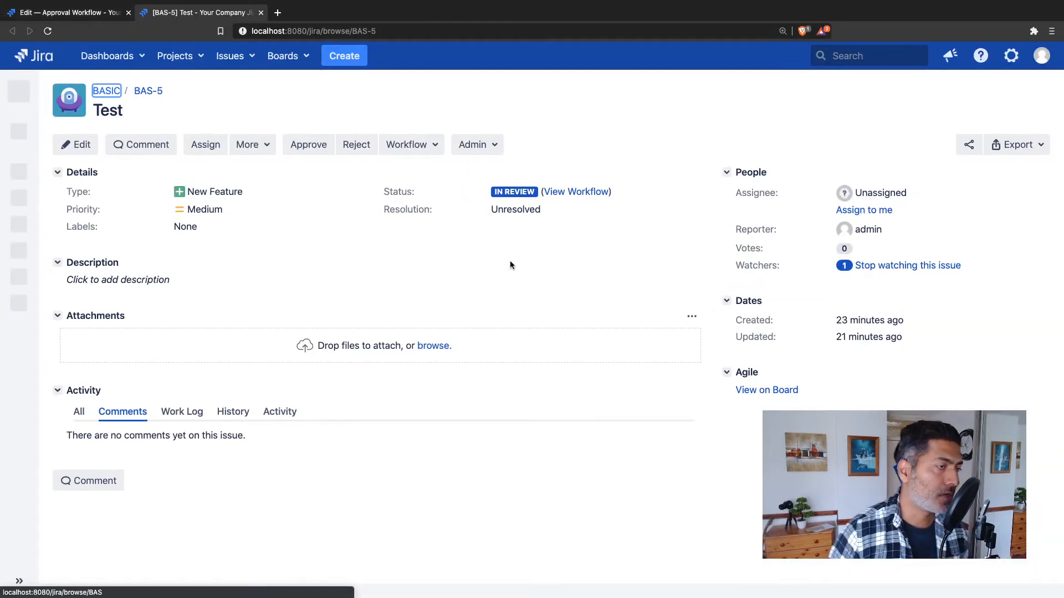
{"action": "left_click", "coordinate": [411, 144]}
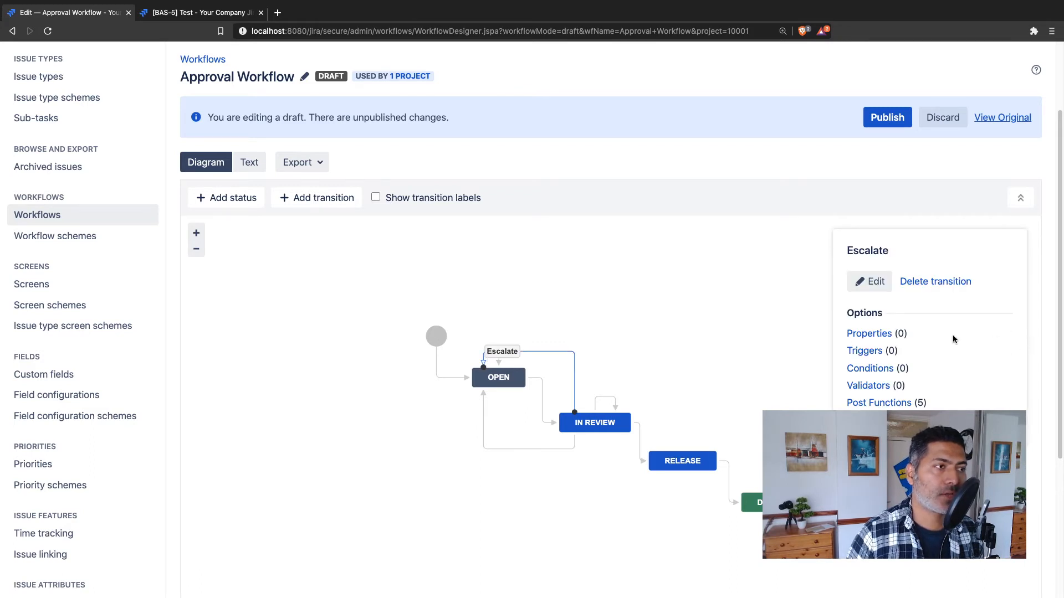
- Show the Transition Properties page for Escalate, currently with no properties
{"action": "scroll", "scroll_direction": "down", "scroll_amount": 3}
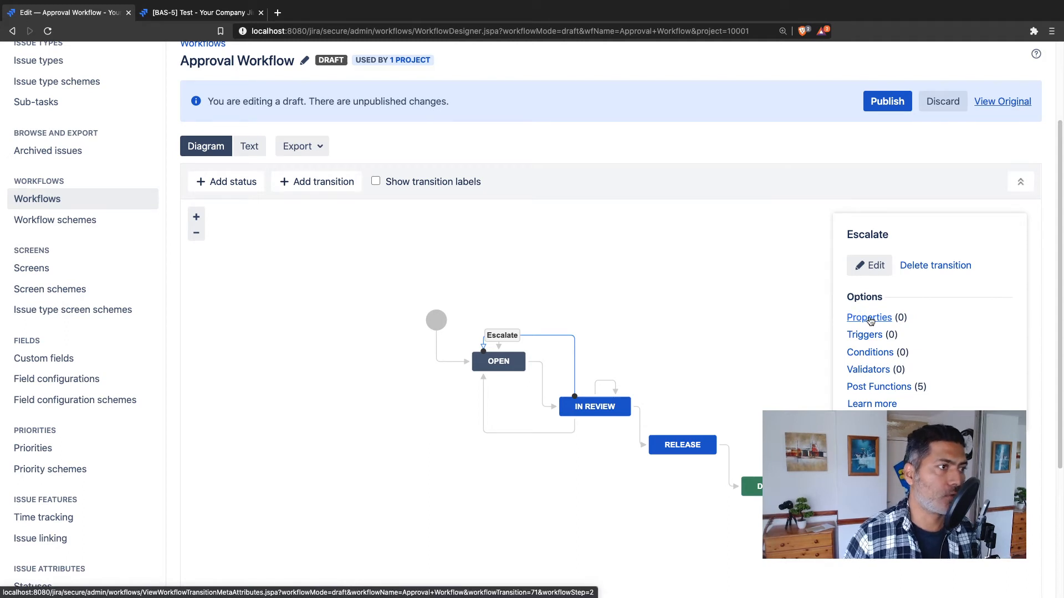
{"action": "left_click", "coordinate": [869, 317]}
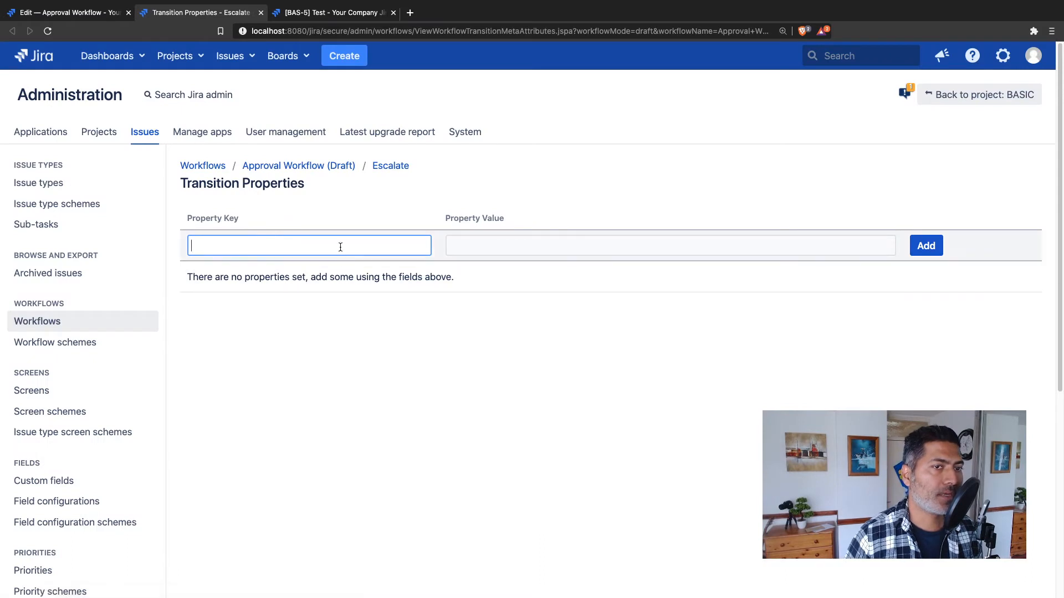
- Add property opsbar-sequence = 10 to the Escalate transition
{"action": "type", "text": "opsbar-sequence"}
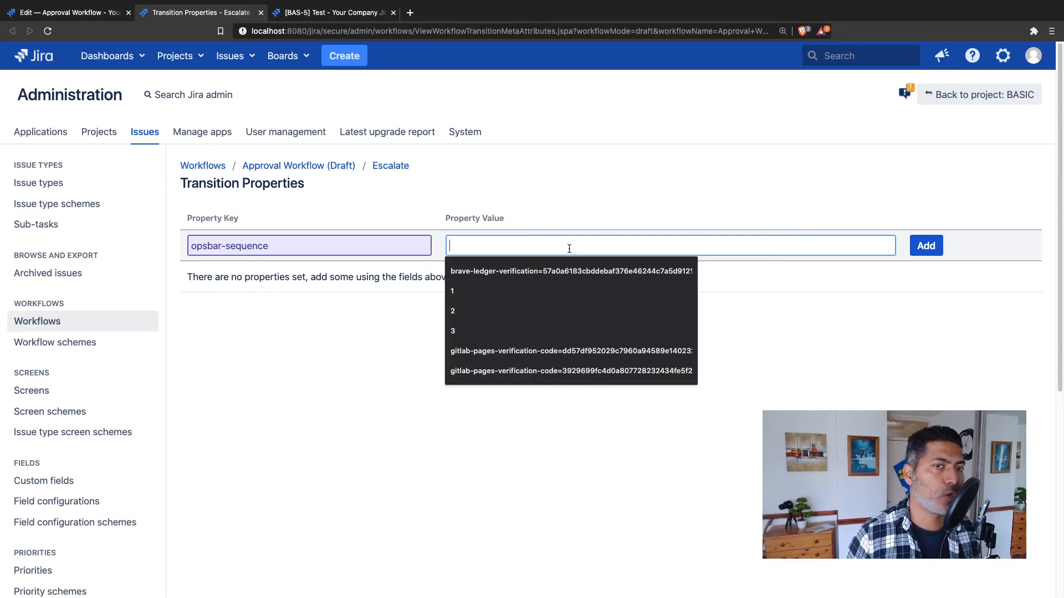
{"action": "type", "text": "10"}
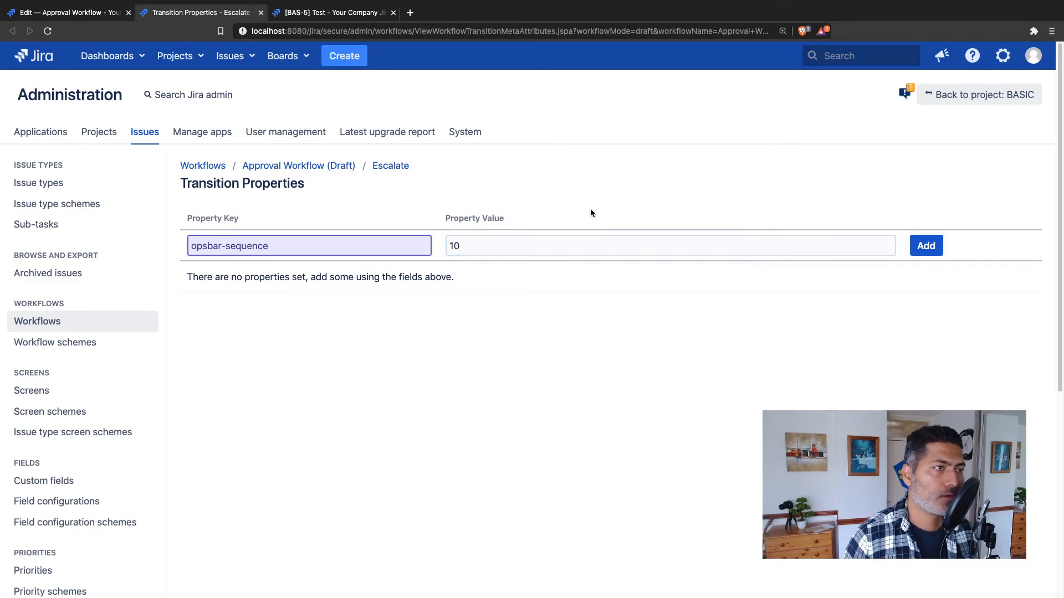
{"action": "mouse_move", "coordinate": [613, 230]}
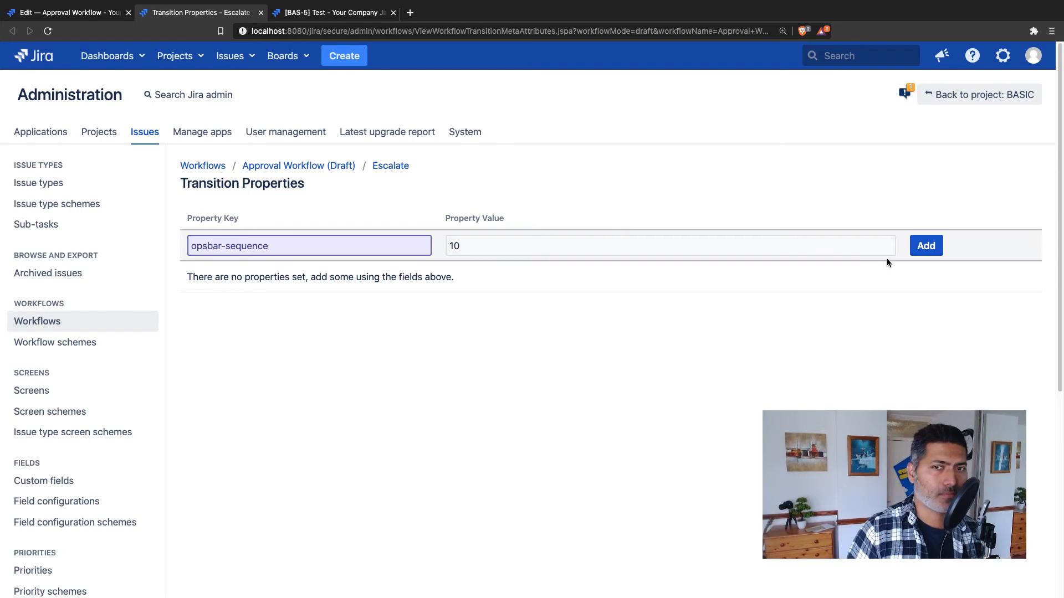
{"action": "left_click", "coordinate": [925, 245]}
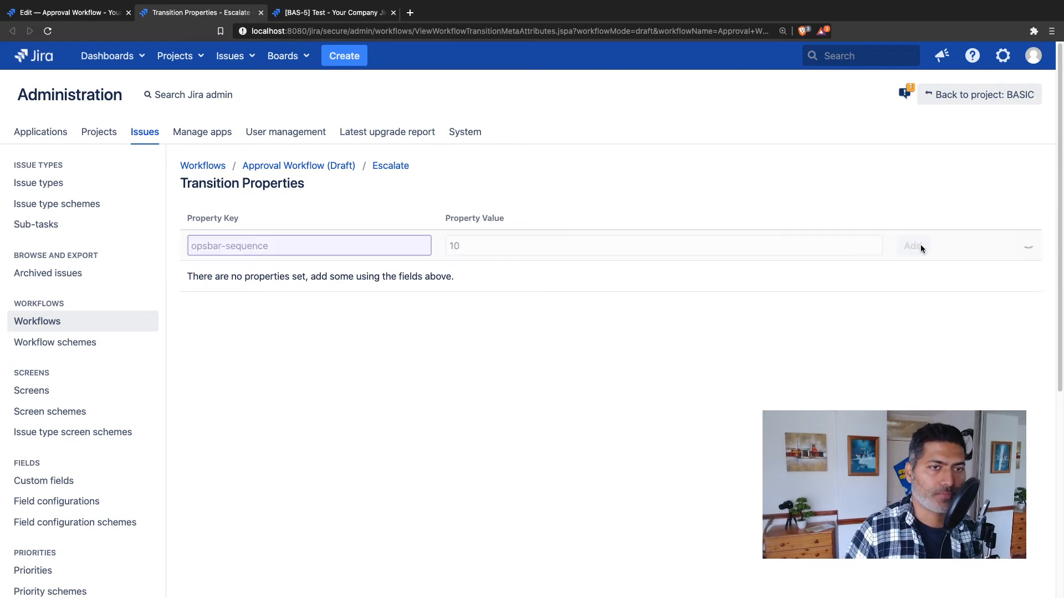
{"action": "left_click", "coordinate": [913, 246]}
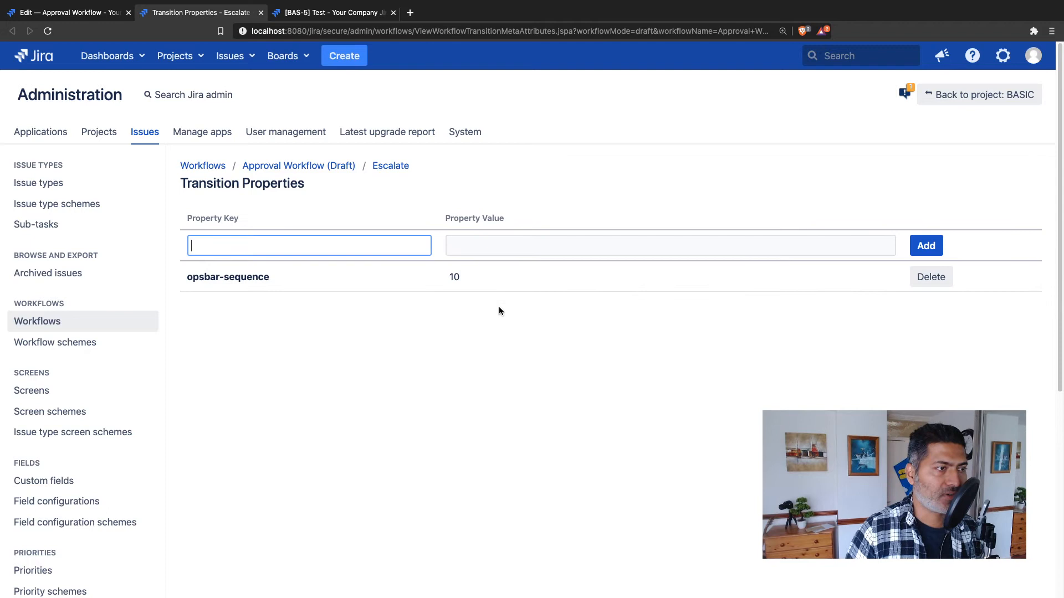
{"action": "mouse_move", "coordinate": [496, 303]}
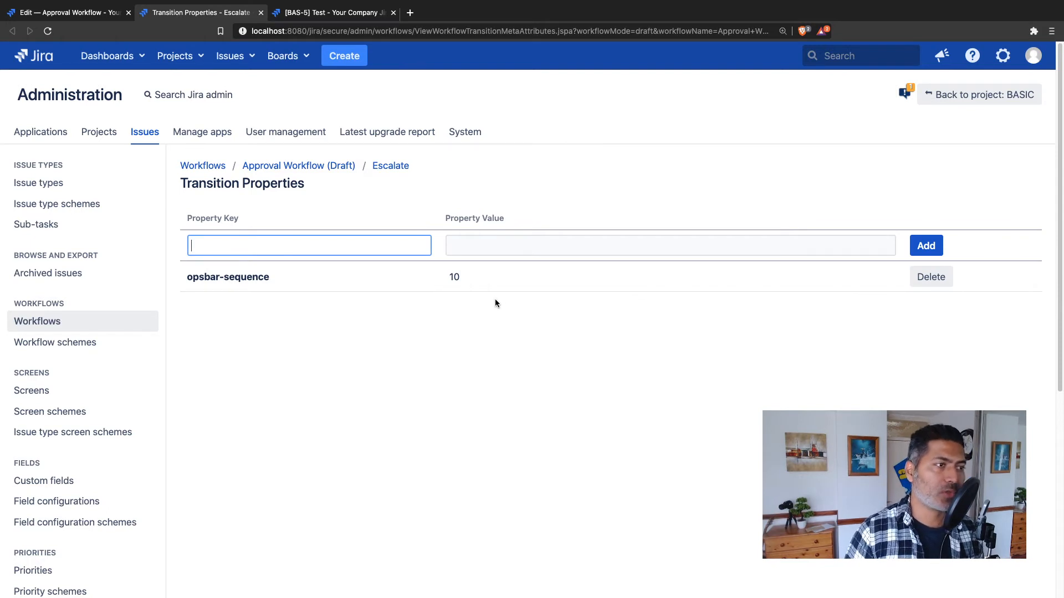
{"action": "mouse_move", "coordinate": [418, 301]}
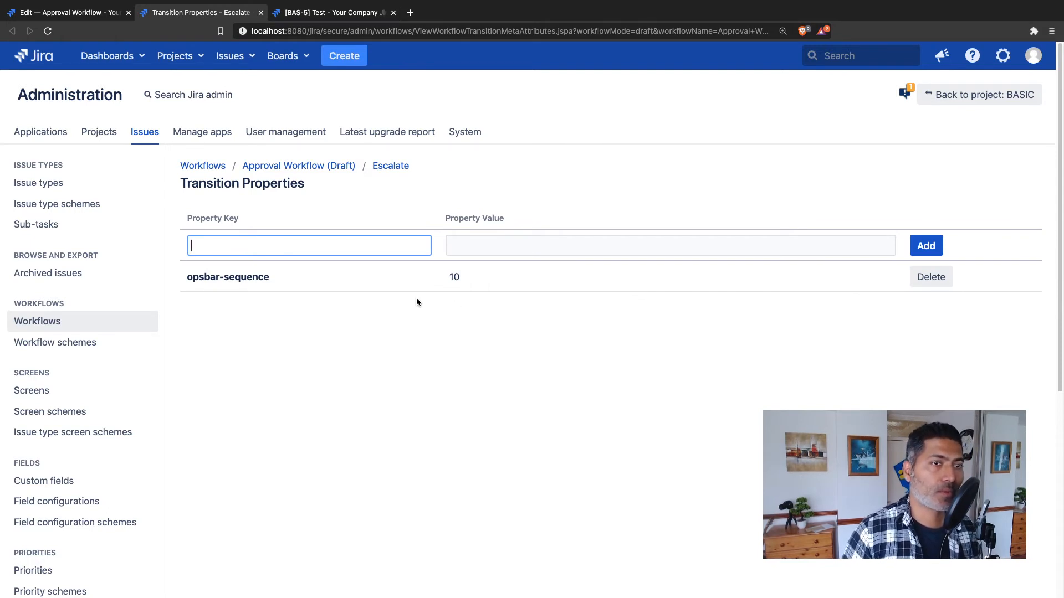
{"action": "mouse_move", "coordinate": [284, 195]}
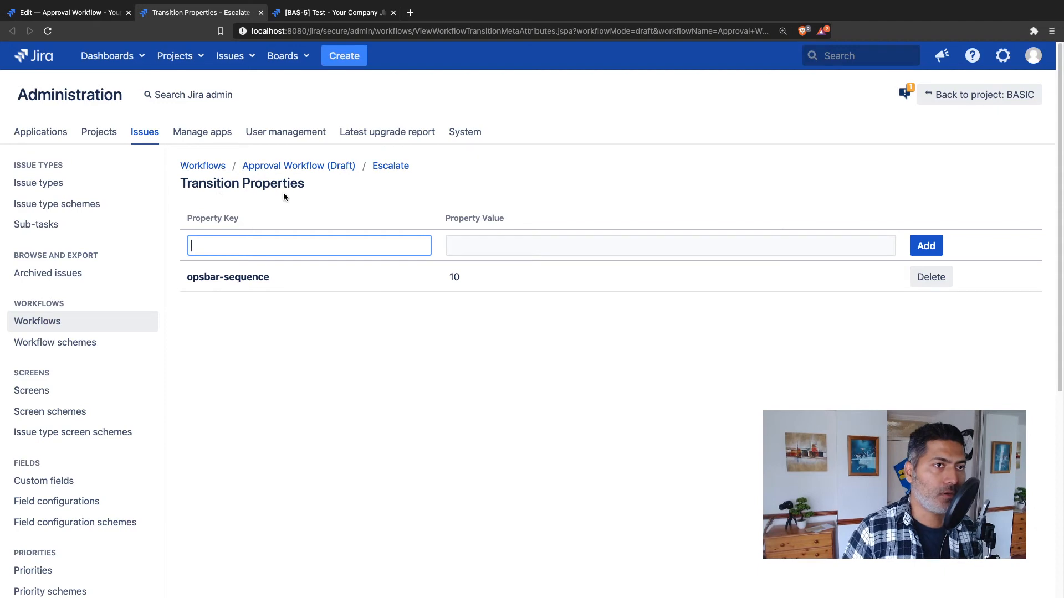
- Return to the draft's step-and-transition table after glancing at the BAS-5 tab
{"action": "left_click", "coordinate": [299, 166]}
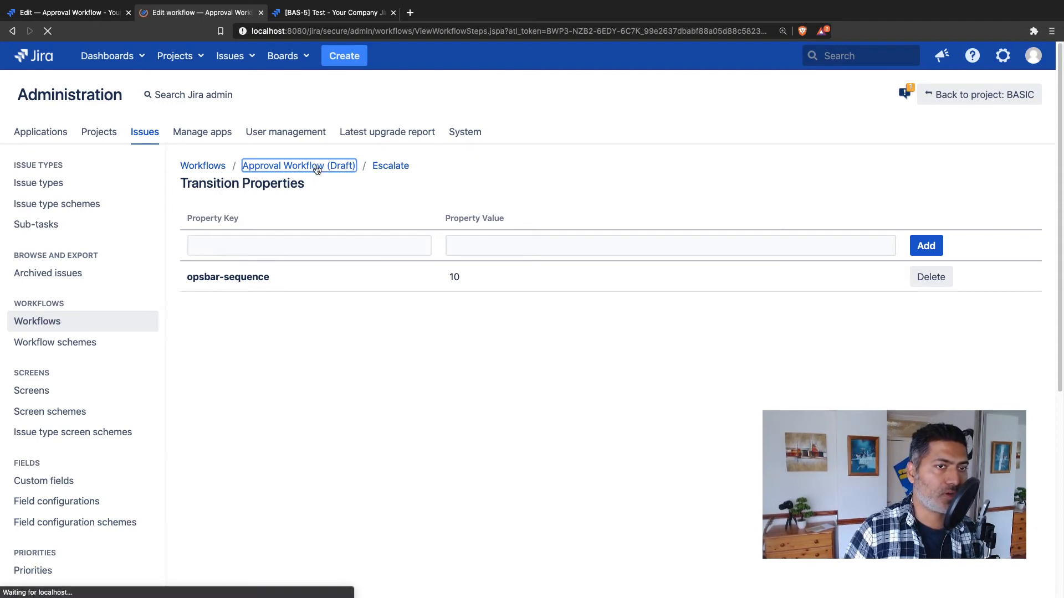
{"action": "left_click", "coordinate": [299, 166]}
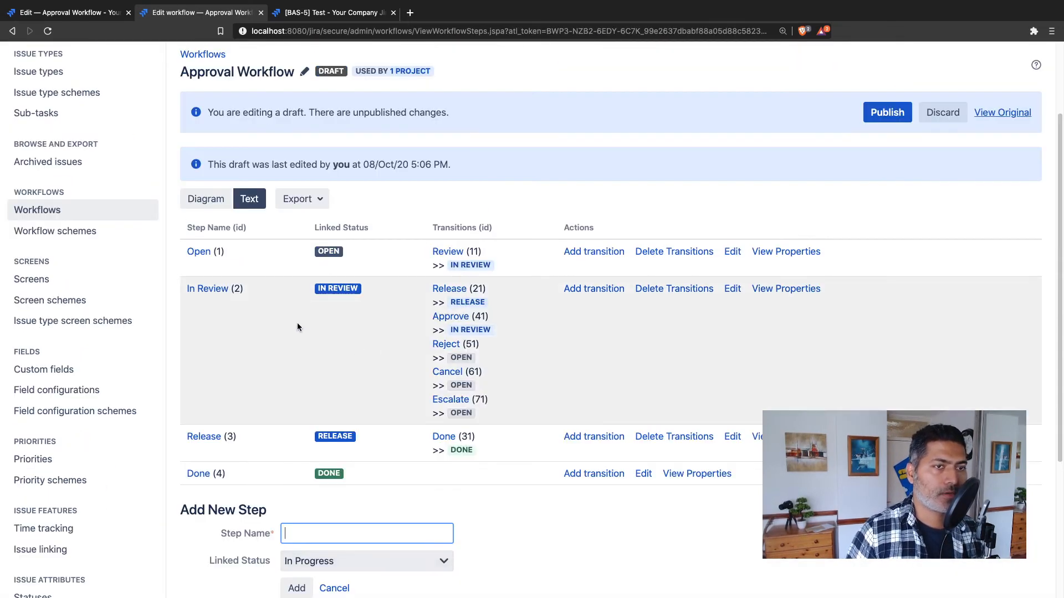
{"action": "left_click", "coordinate": [336, 13]}
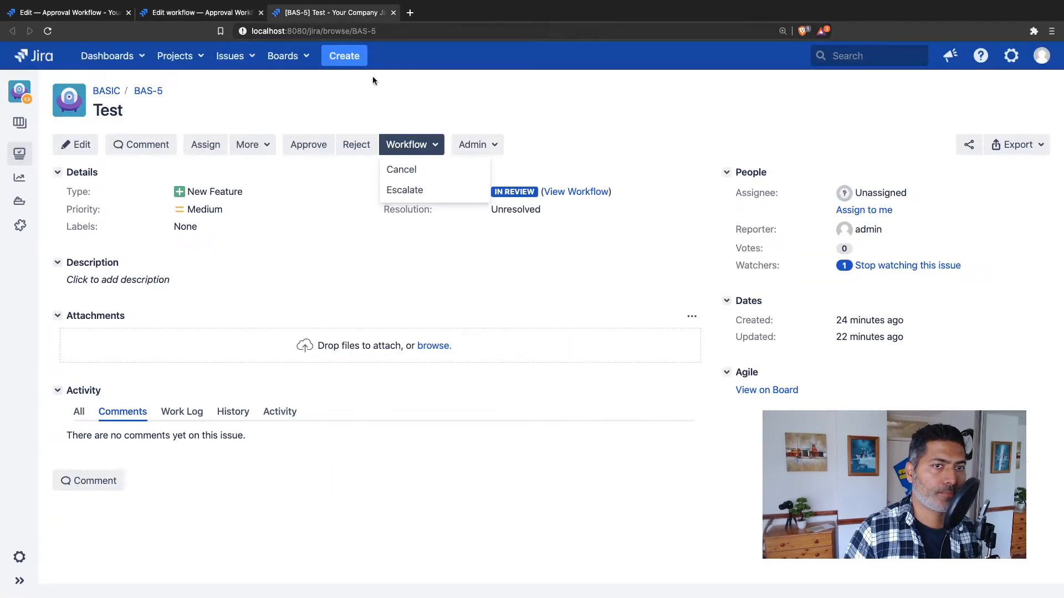
{"action": "mouse_move", "coordinate": [282, 55]}
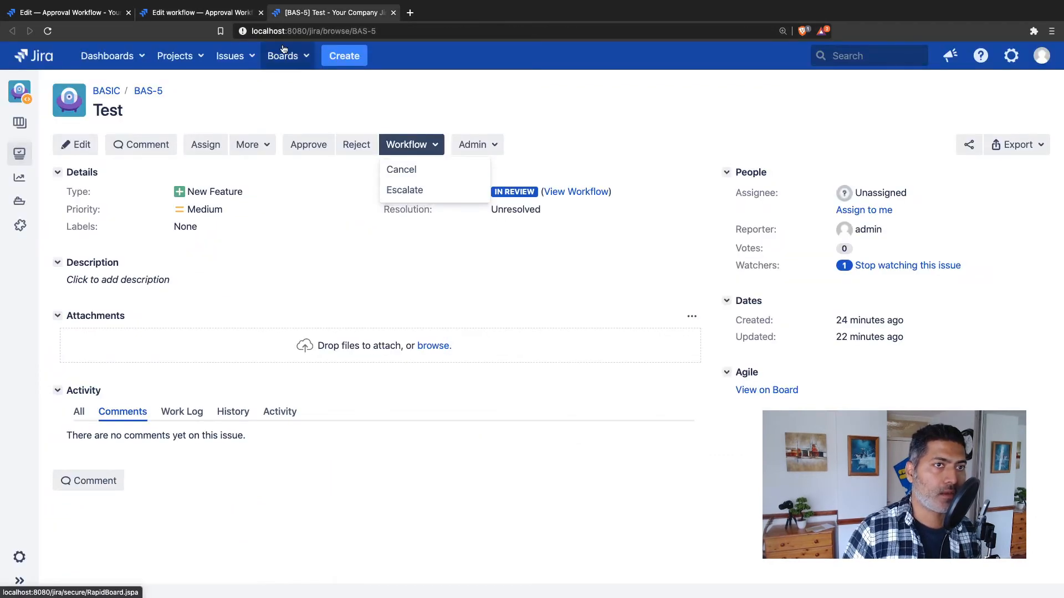
{"action": "left_click", "coordinate": [200, 12]}
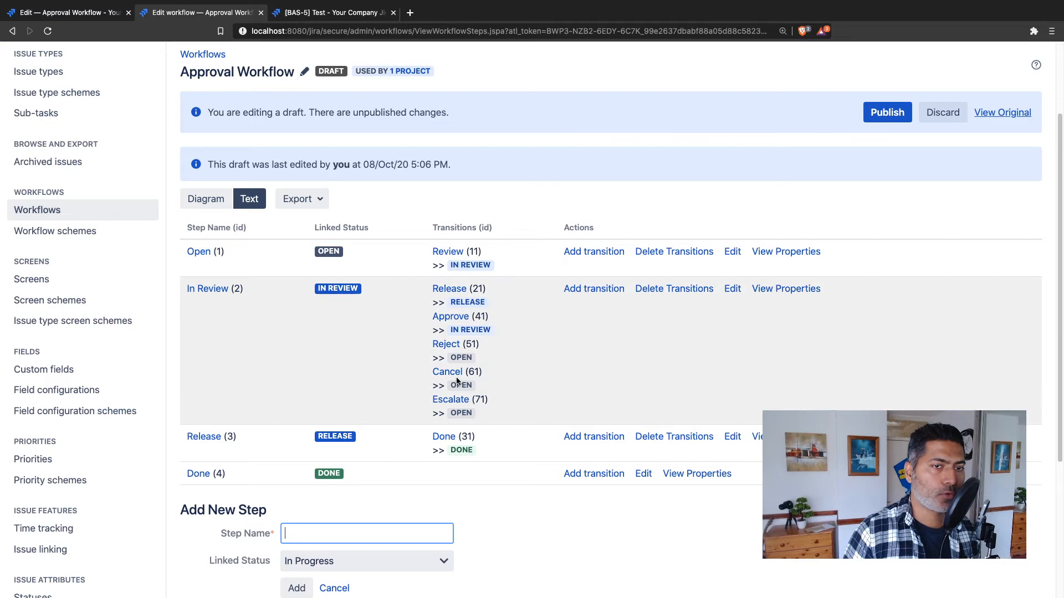
- Add property opsbar-sequence = 20 to the Cancel transition and return to the step table
{"action": "left_click", "coordinate": [448, 372]}
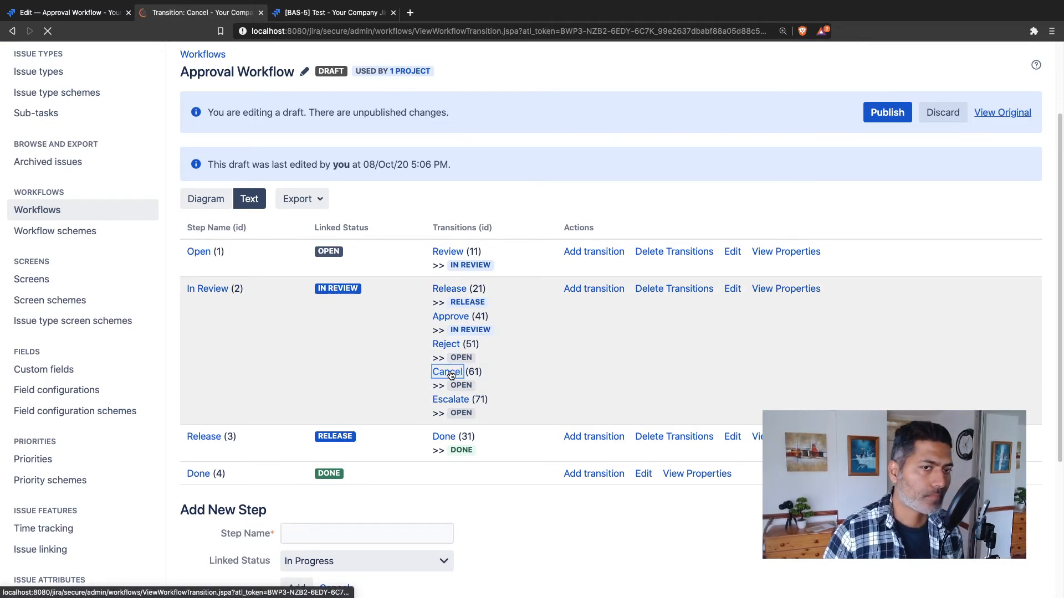
{"action": "left_click", "coordinate": [446, 372]}
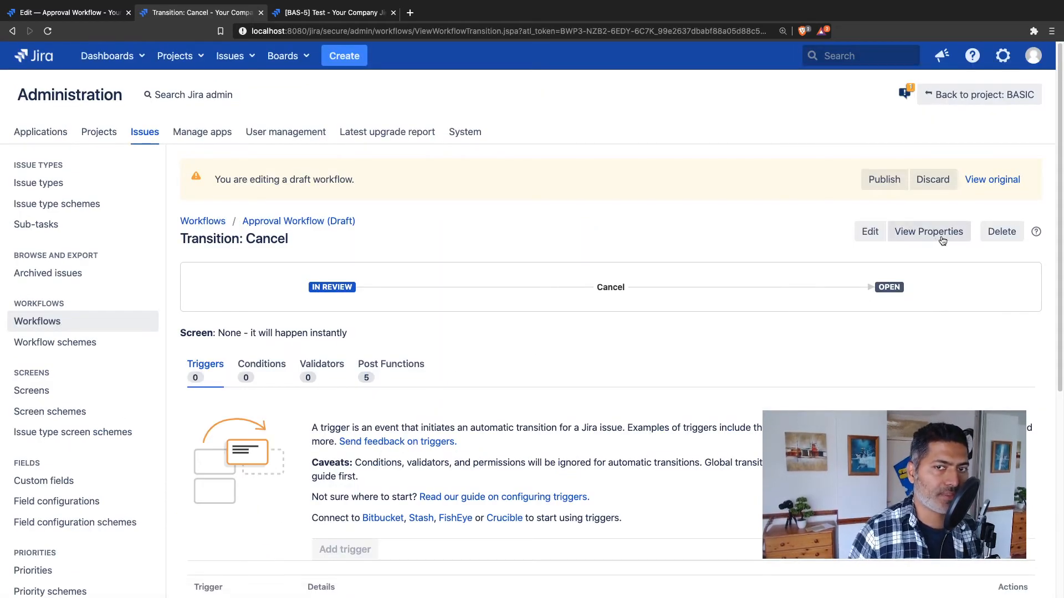
{"action": "left_click", "coordinate": [928, 231]}
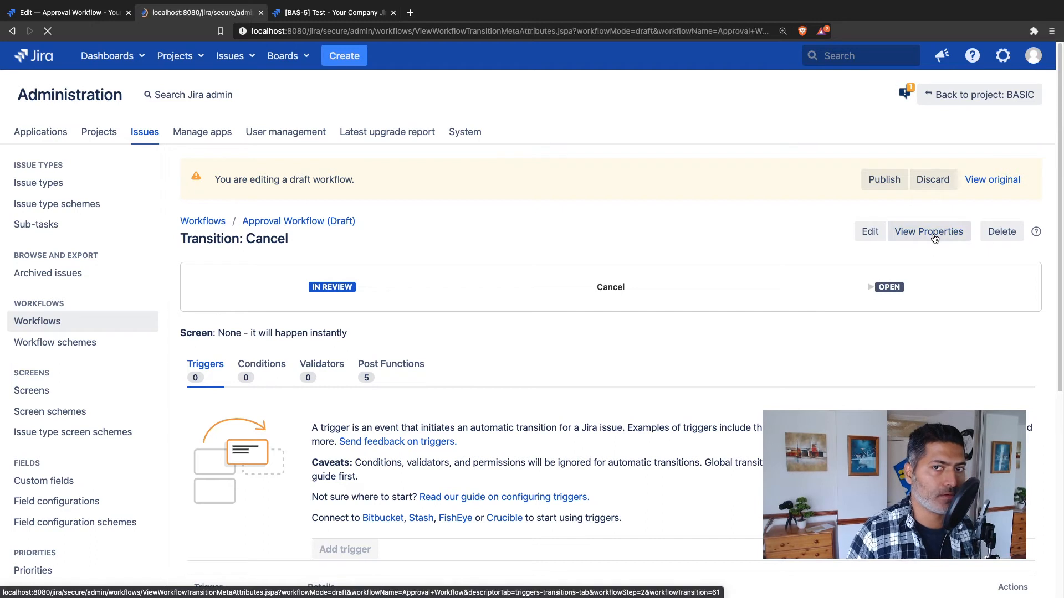
{"action": "left_click", "coordinate": [929, 232]}
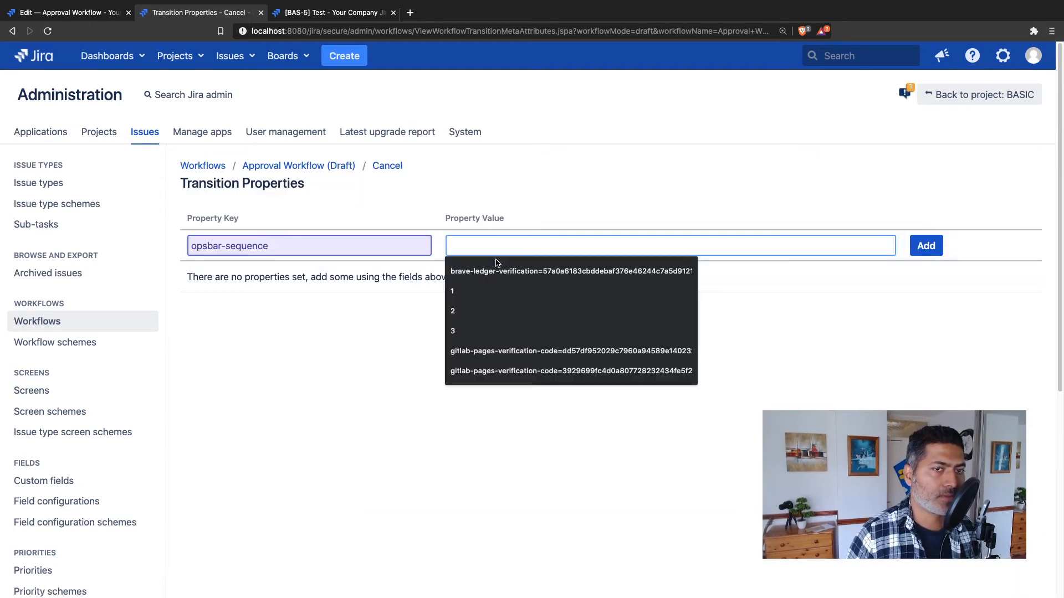
{"action": "type", "text": "20"}
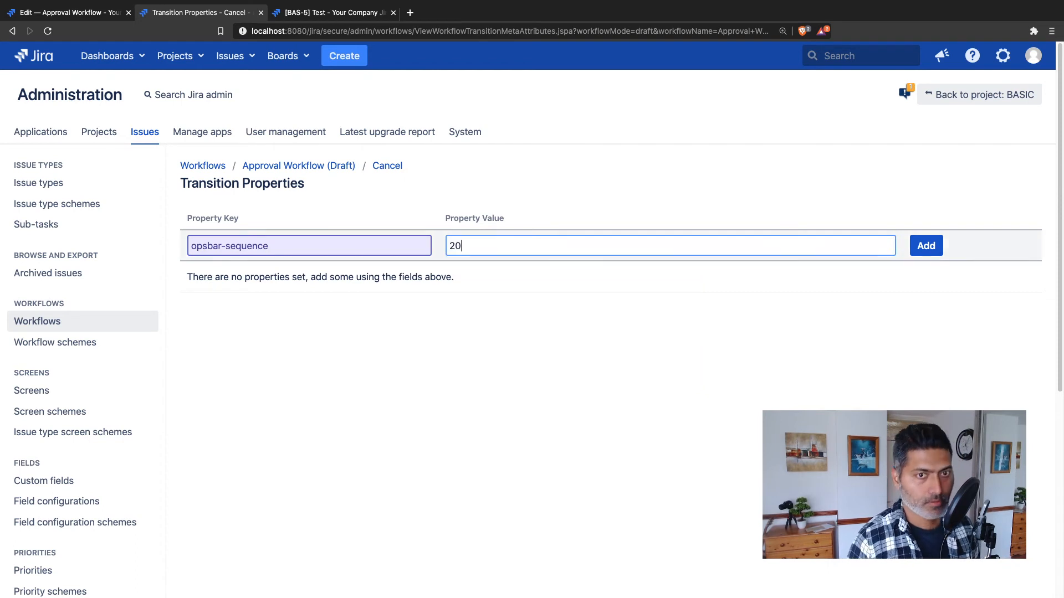
{"action": "mouse_move", "coordinate": [959, 257]}
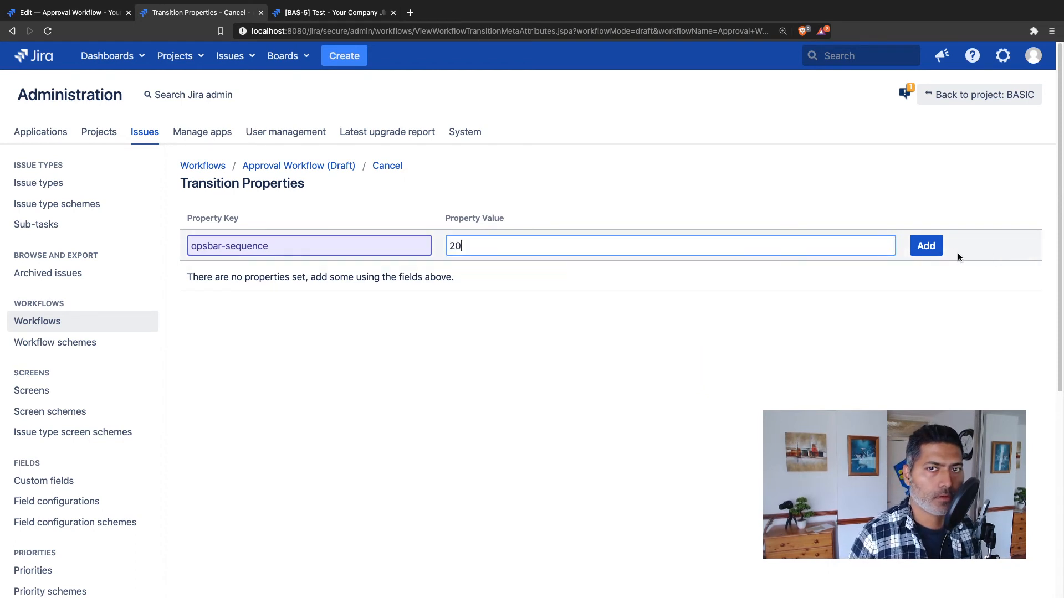
{"action": "left_click", "coordinate": [926, 245]}
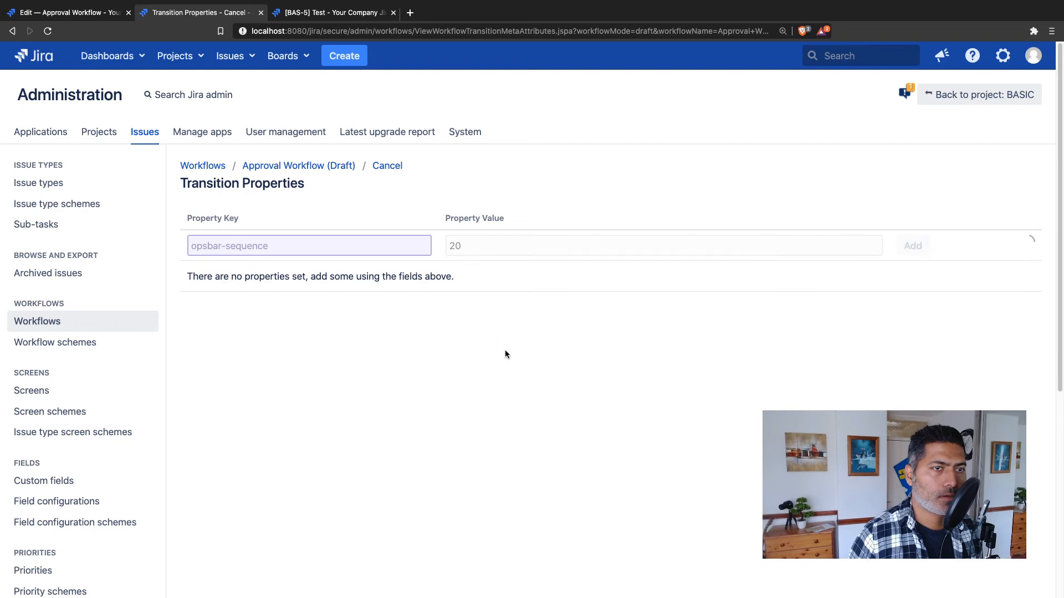
{"action": "left_click", "coordinate": [913, 245]}
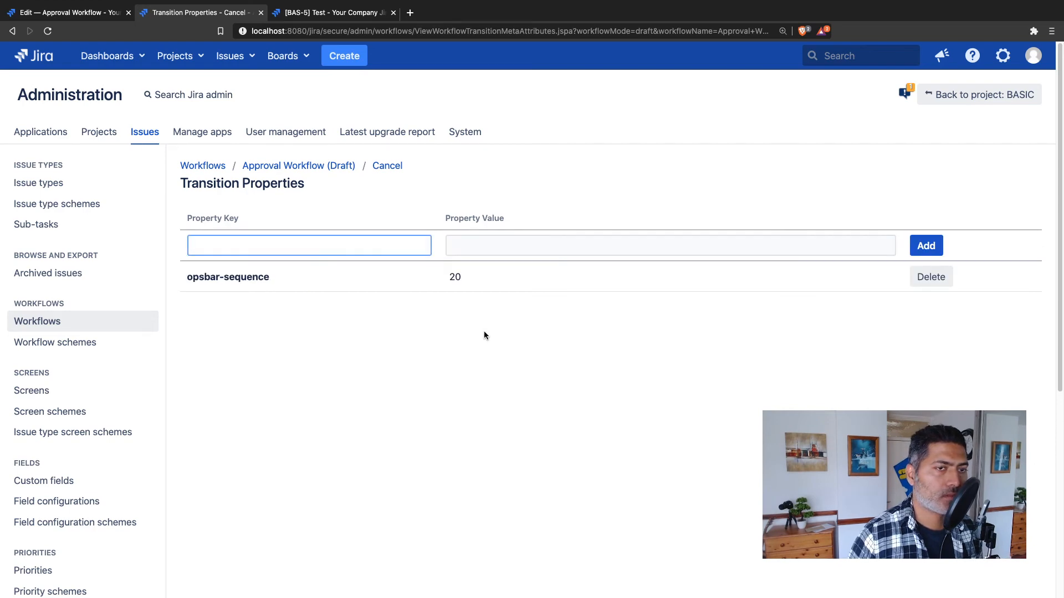
{"action": "left_click", "coordinate": [299, 166]}
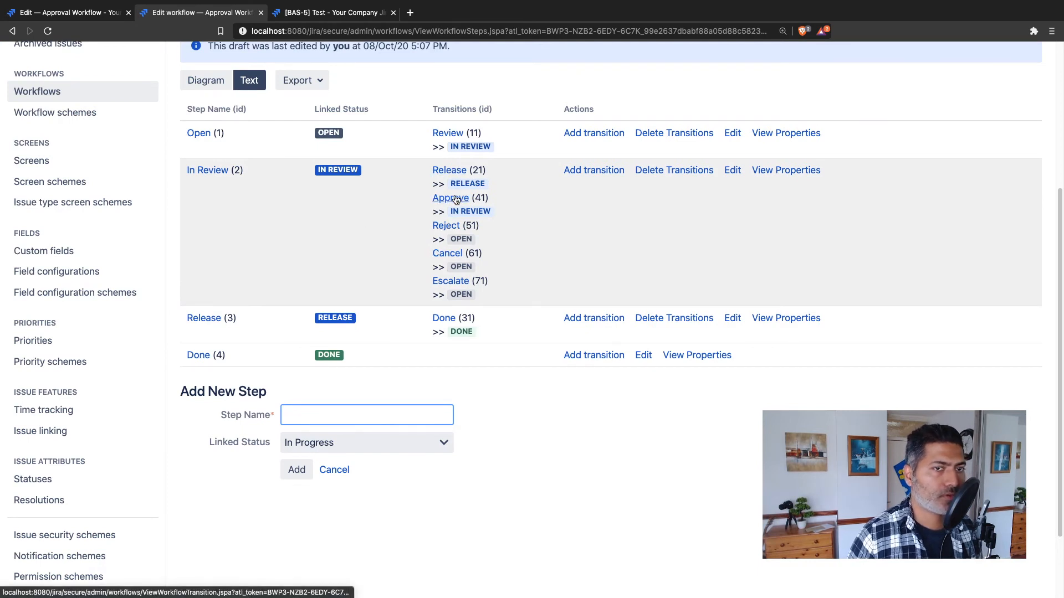
- Add property opsbar-sequence = 30 to the Approve transition and return to the step table
{"action": "left_click", "coordinate": [449, 197]}
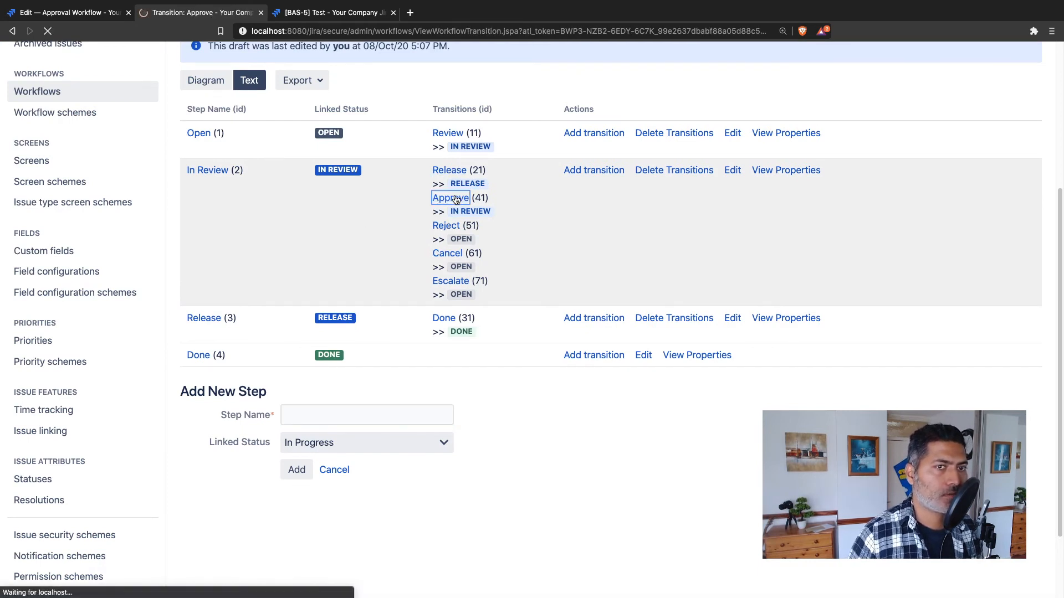
{"action": "left_click", "coordinate": [450, 197]}
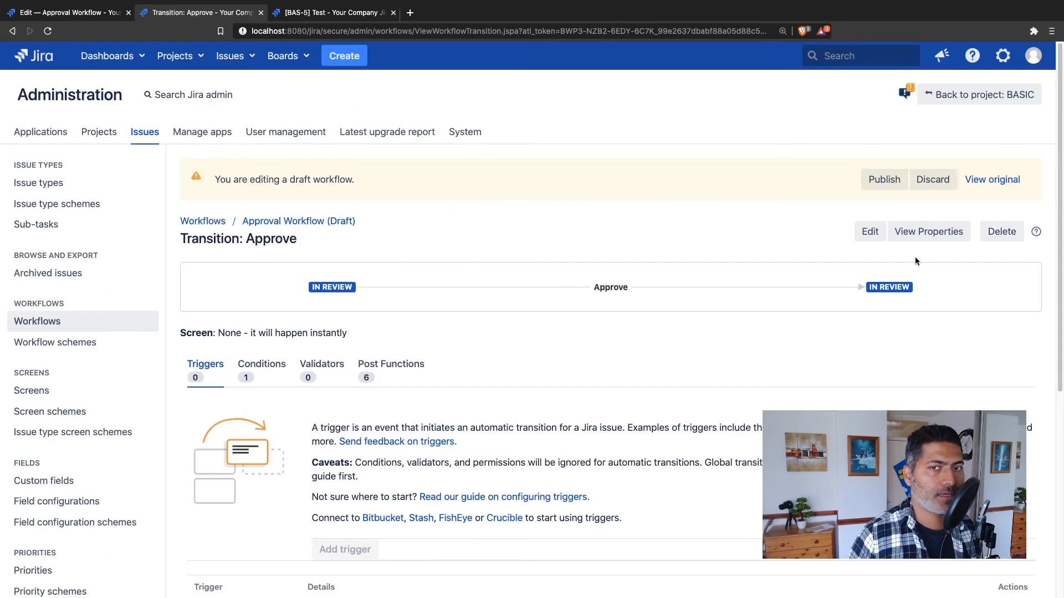
{"action": "left_click", "coordinate": [929, 232]}
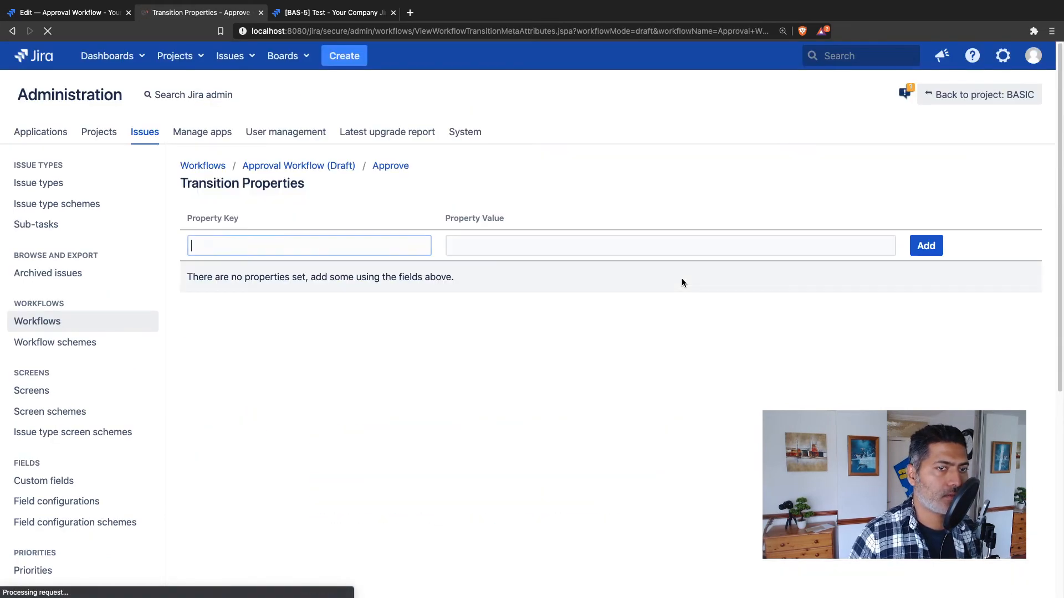
{"action": "type", "text": "opsbar-sequence"}
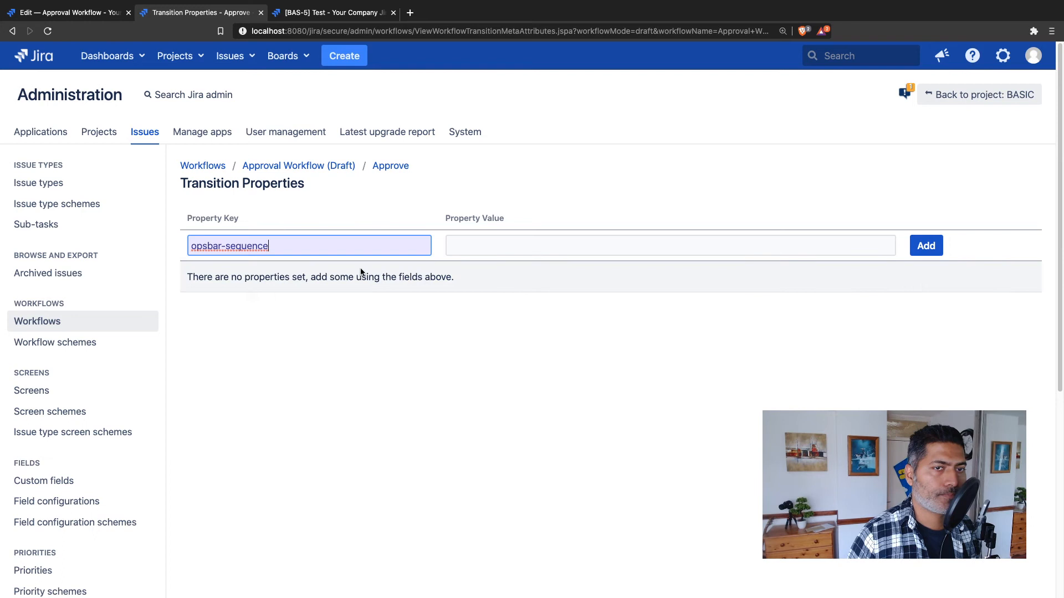
{"action": "type", "text": "30"}
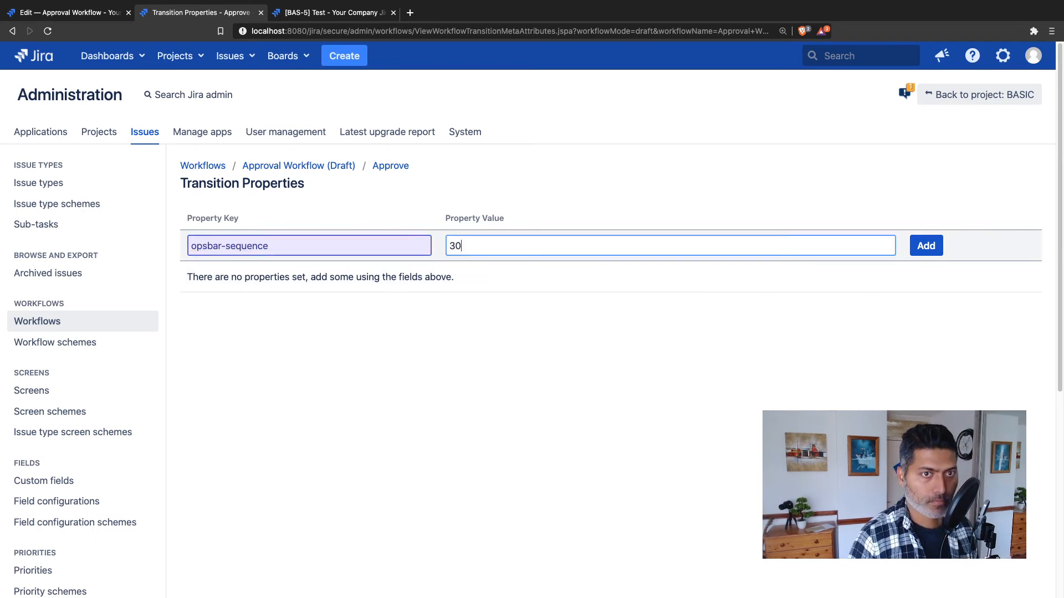
{"action": "left_click", "coordinate": [925, 245]}
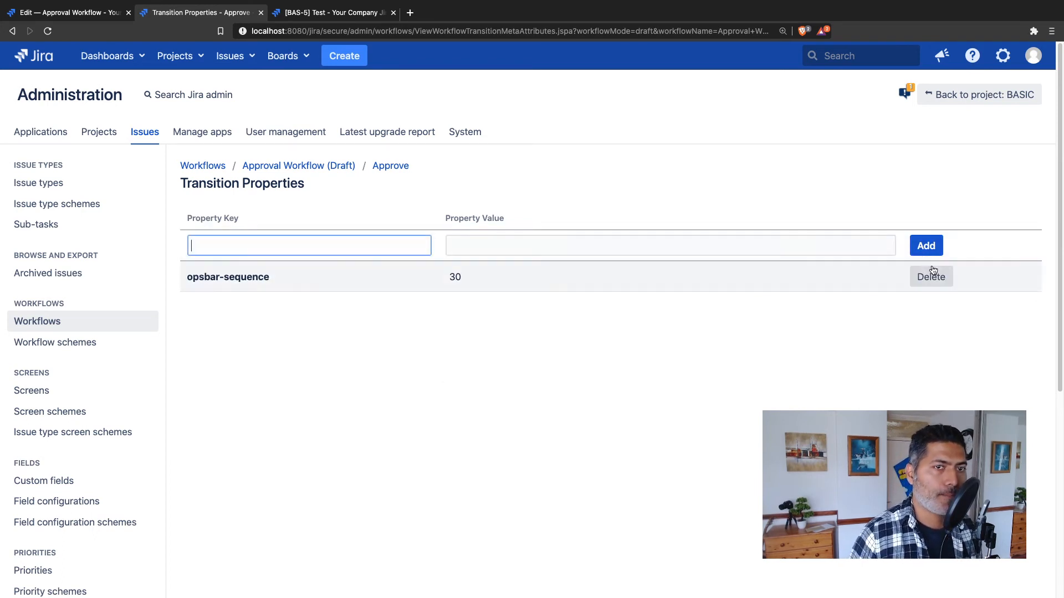
{"action": "left_click", "coordinate": [298, 166]}
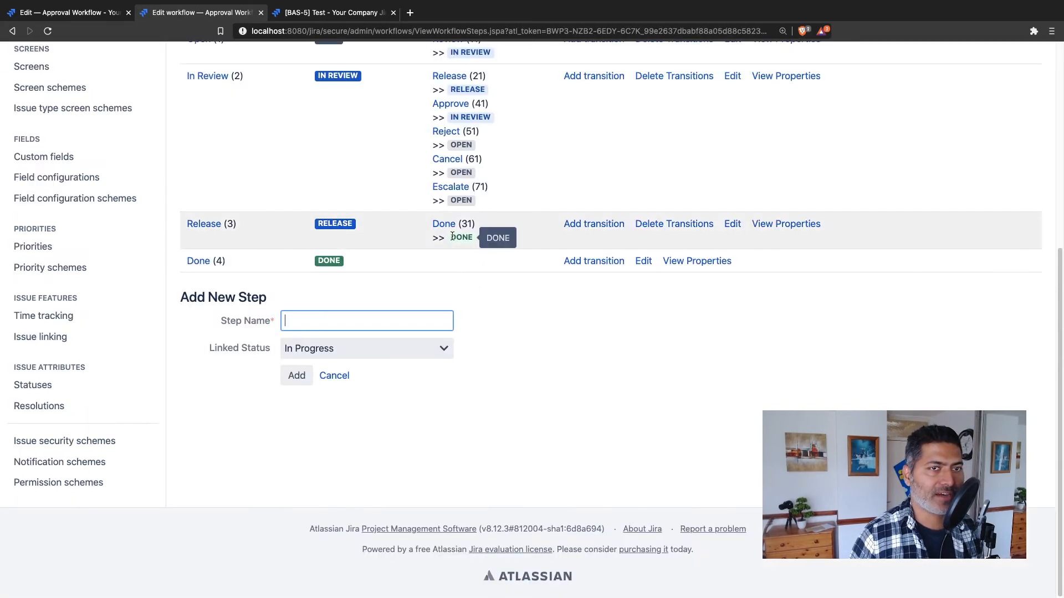
- Add property opsbar-sequence = 40 to the Reject transition and return to the step table
{"action": "left_click", "coordinate": [446, 131]}
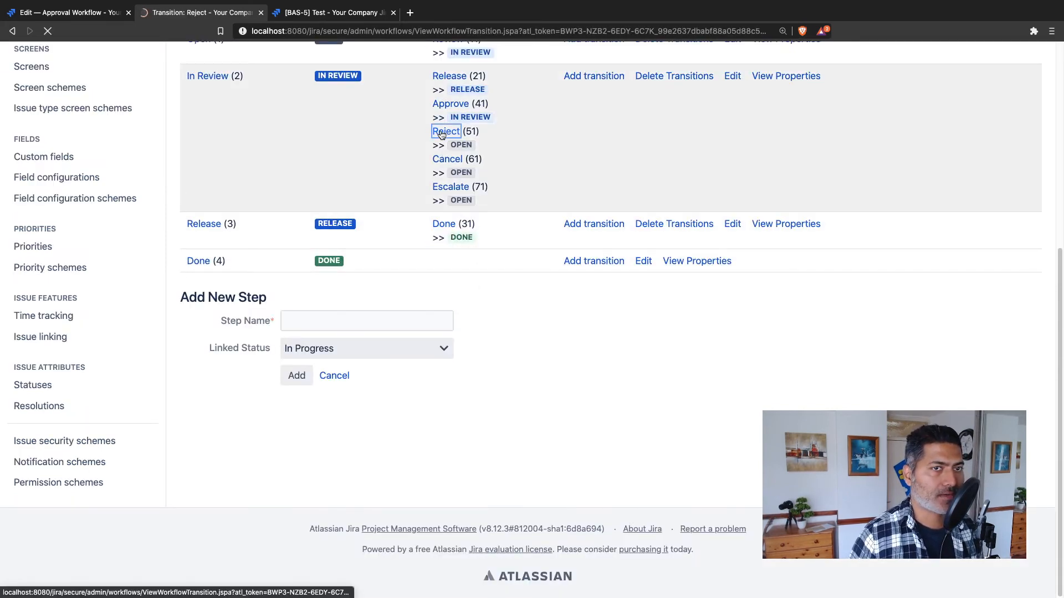
{"action": "left_click", "coordinate": [445, 131]}
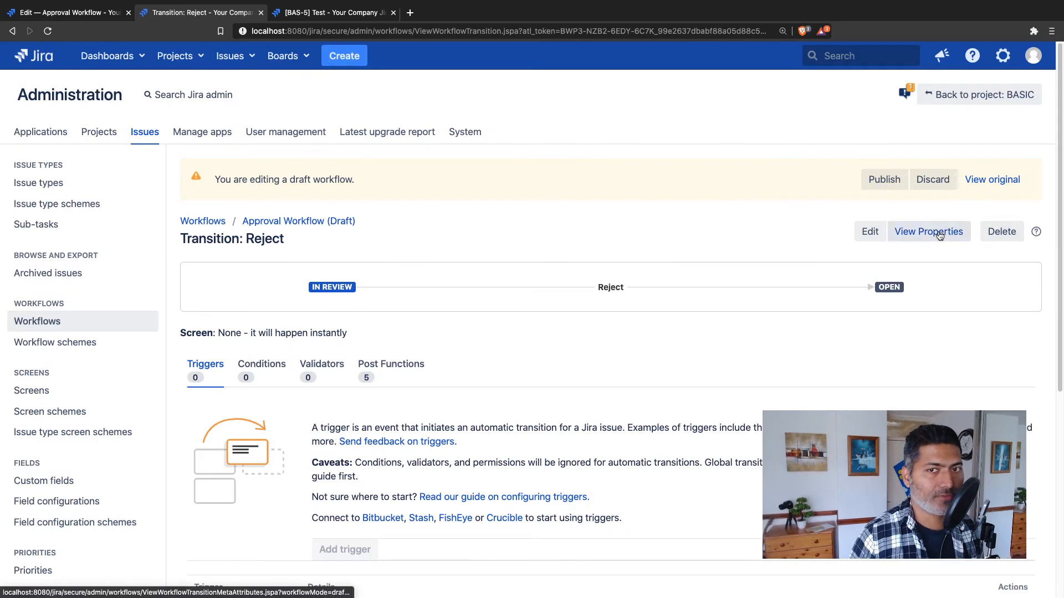
{"action": "left_click", "coordinate": [929, 231]}
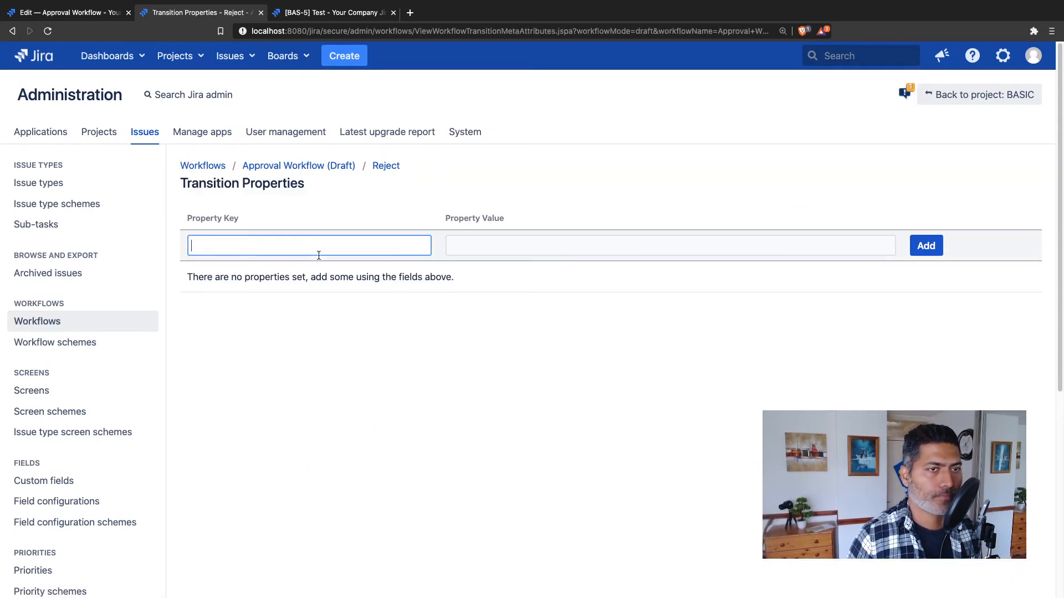
{"action": "type", "text": "opsbar-sequence"}
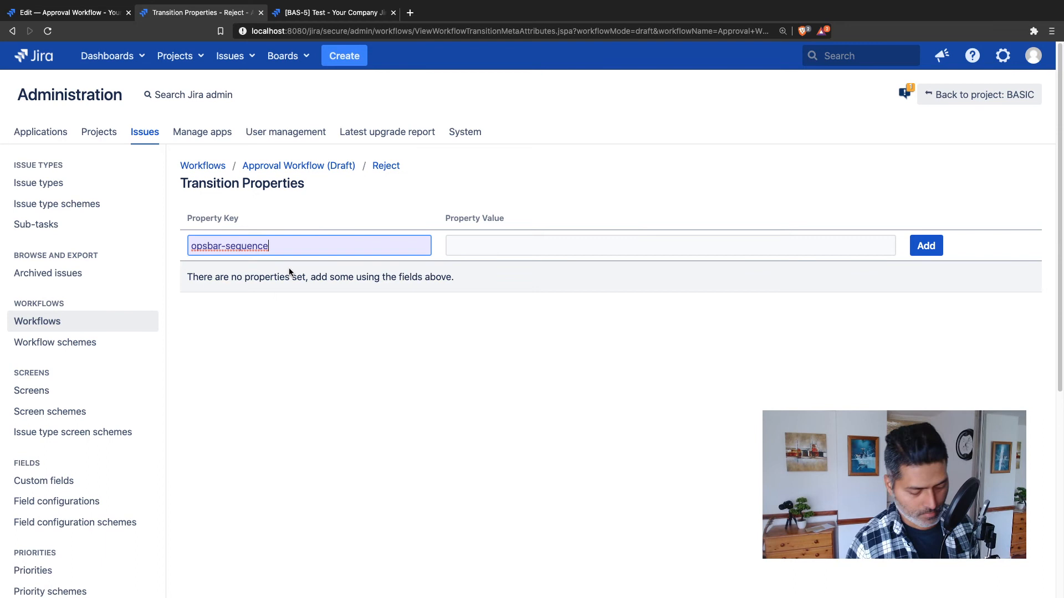
{"action": "type", "text": "40"}
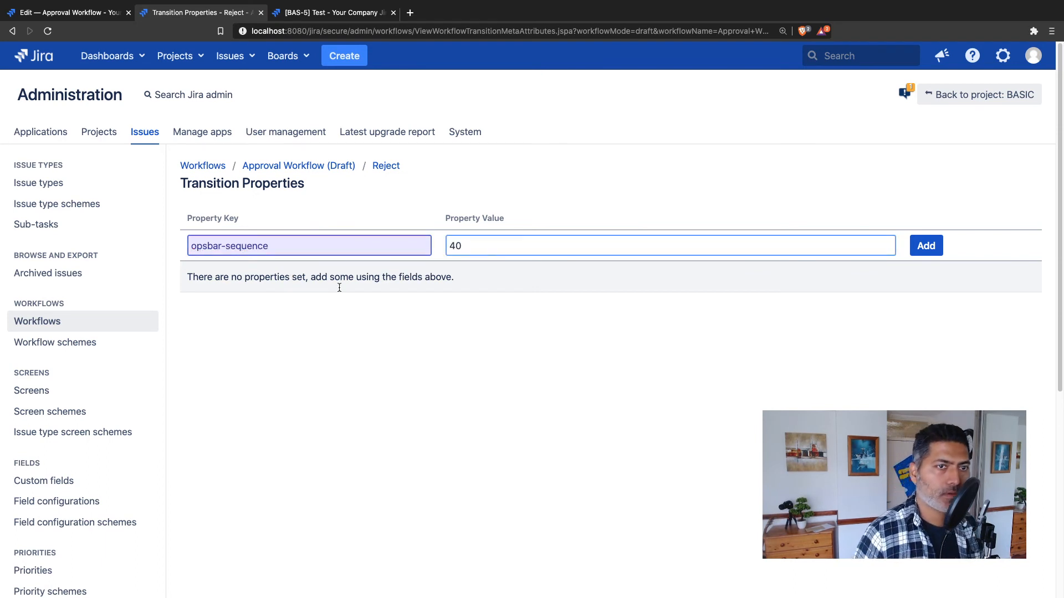
{"action": "left_click", "coordinate": [925, 245]}
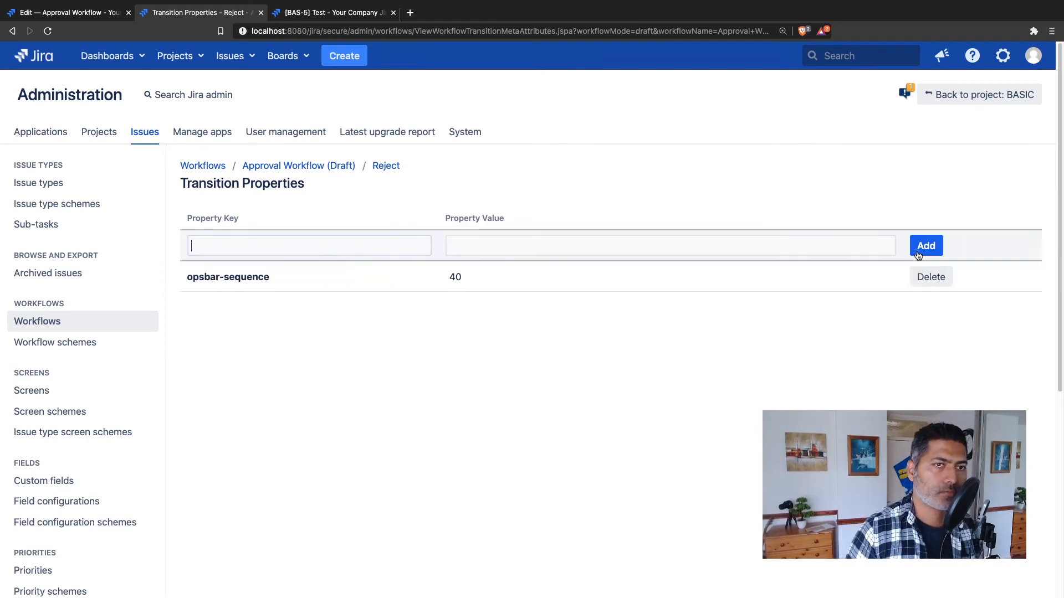
{"action": "left_click", "coordinate": [299, 166]}
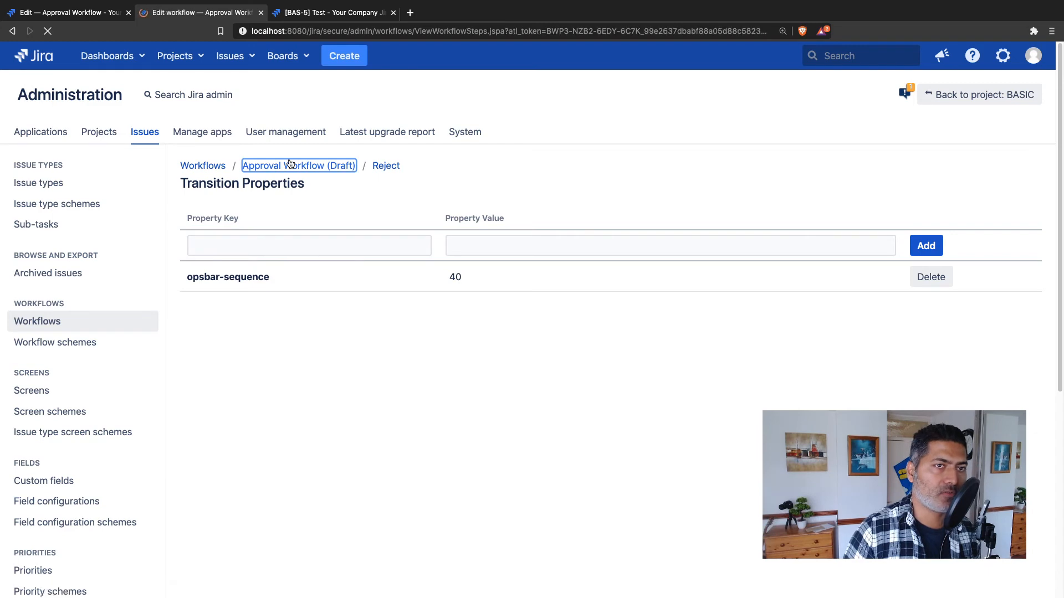
- Publish the draft Approval Workflow without saving a backup copy of the original
{"action": "left_click", "coordinate": [298, 166]}
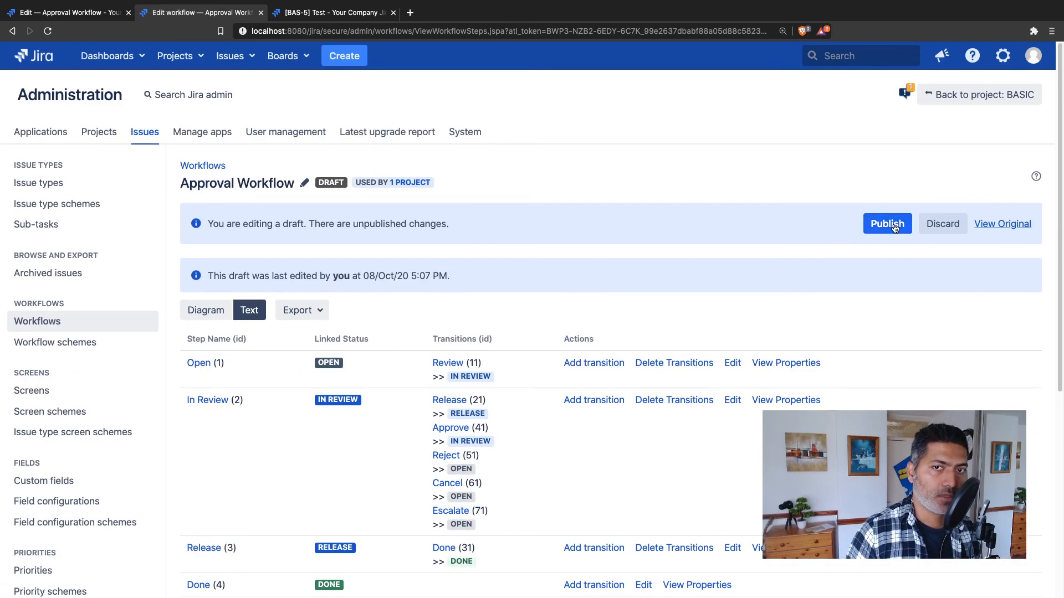
{"action": "left_click", "coordinate": [886, 224]}
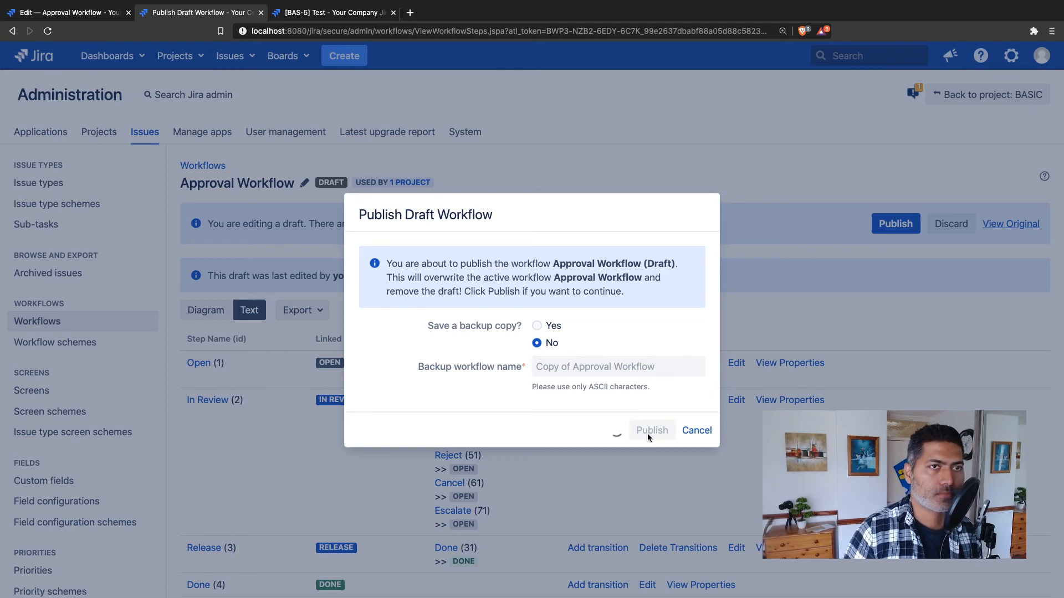
{"action": "left_click", "coordinate": [651, 430]}
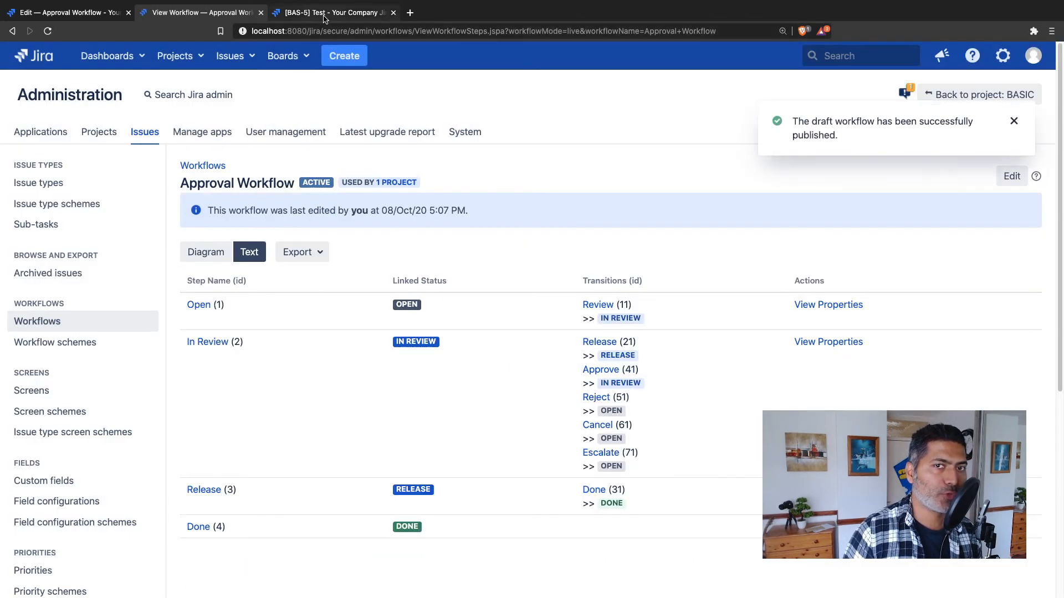
- Reload issue BAS-5 and verify Escalate and Cancel appear first, Approve and Reject under Workflow
{"action": "left_click", "coordinate": [332, 12]}
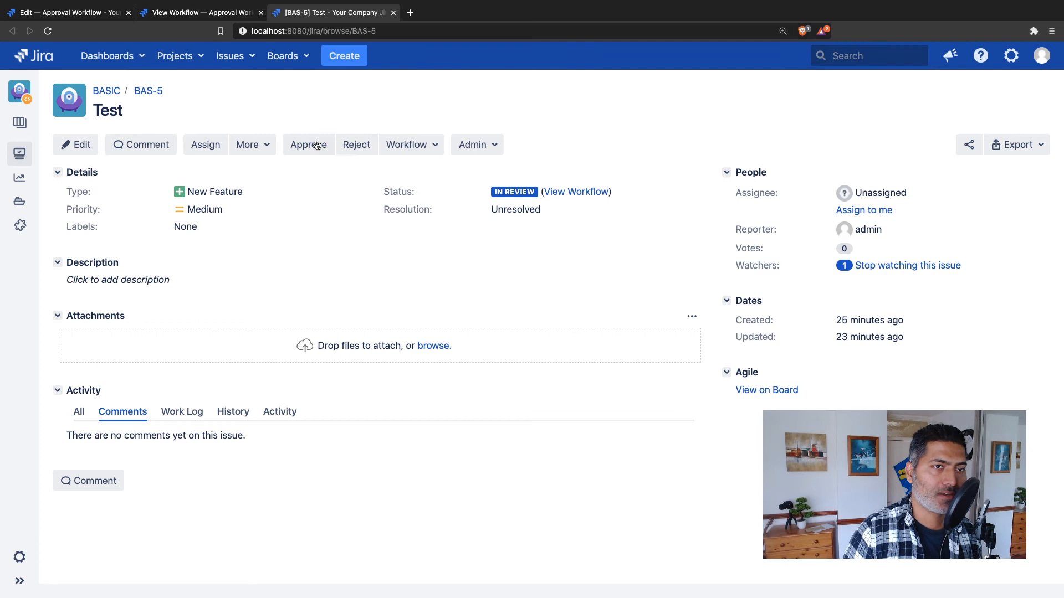
{"action": "left_click", "coordinate": [407, 144]}
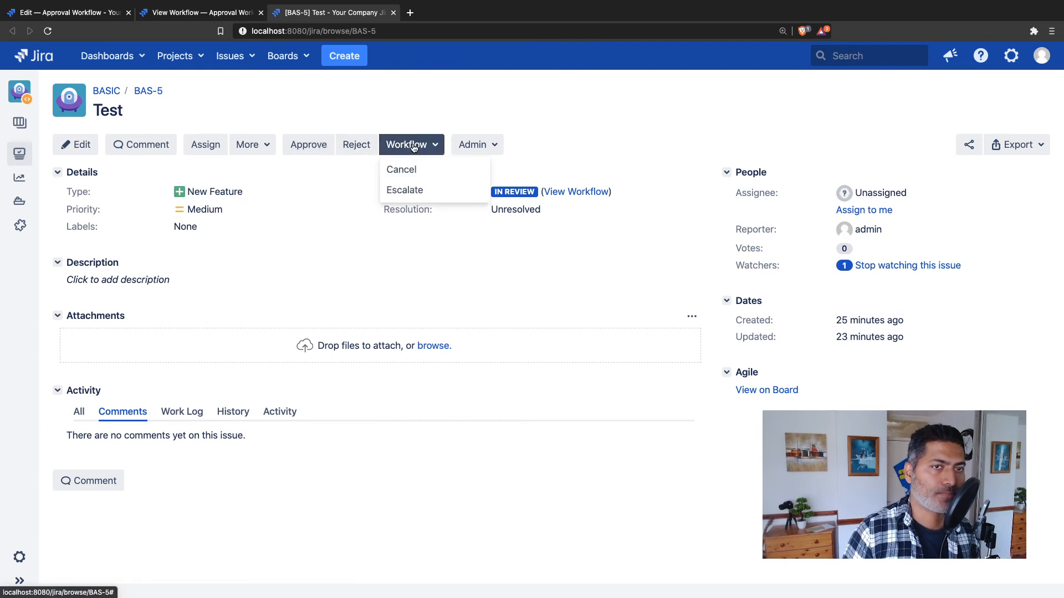
{"action": "mouse_move", "coordinate": [414, 198]}
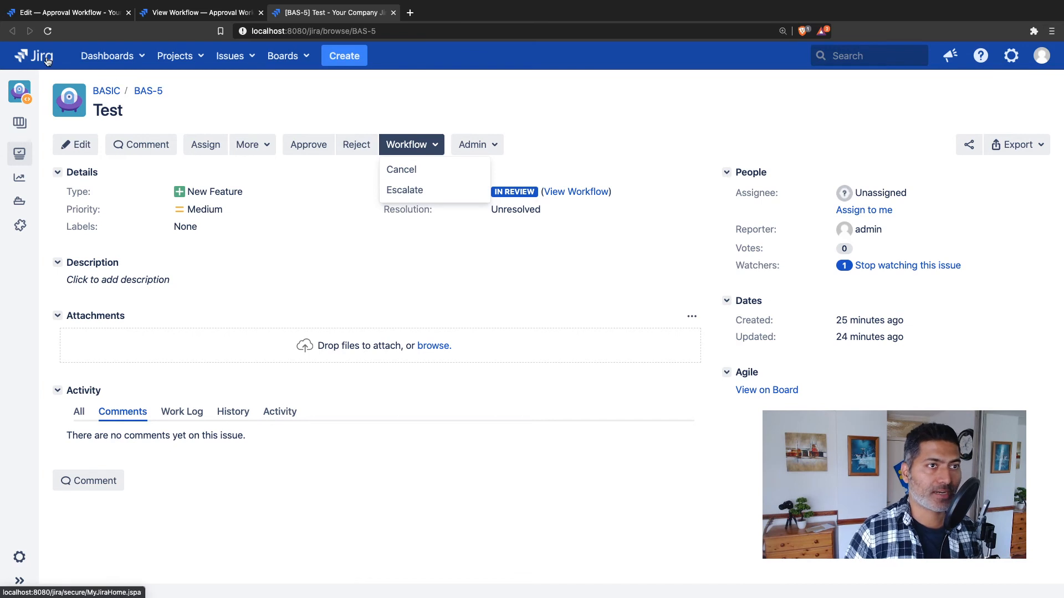
{"action": "left_click", "coordinate": [48, 31]}
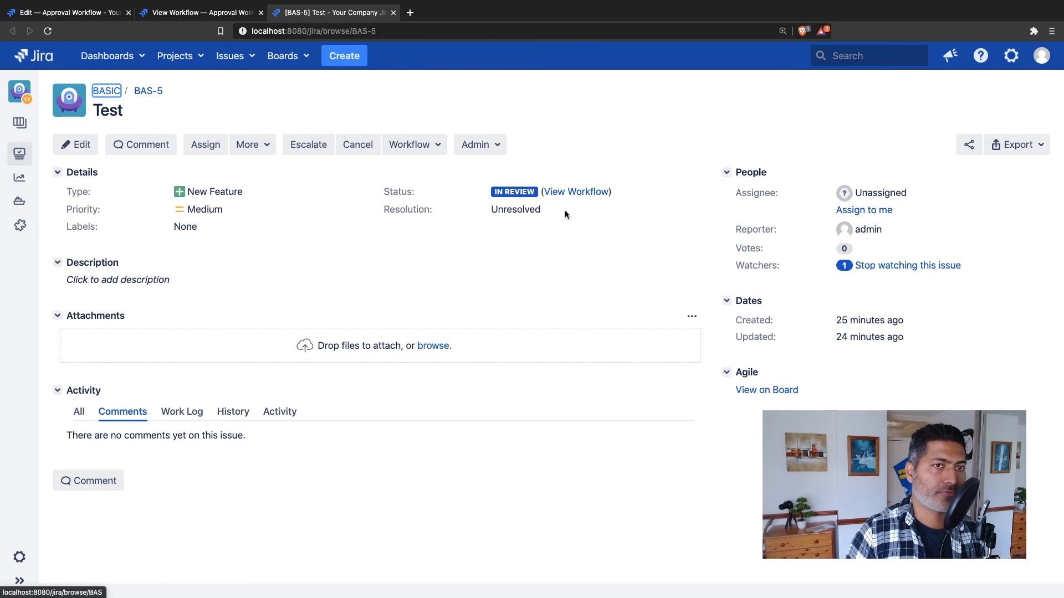
{"action": "left_click", "coordinate": [412, 144]}
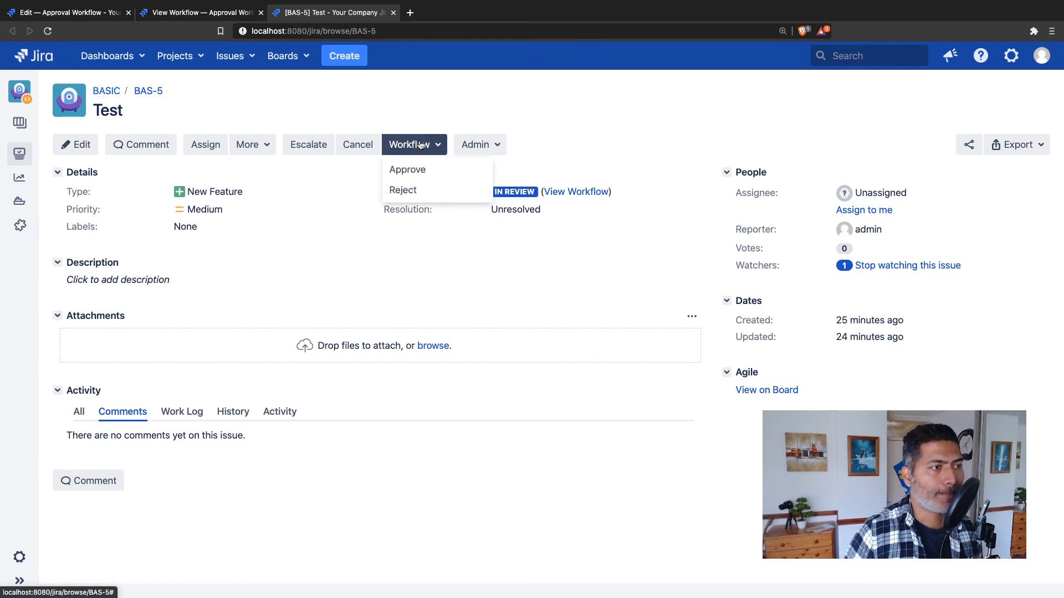